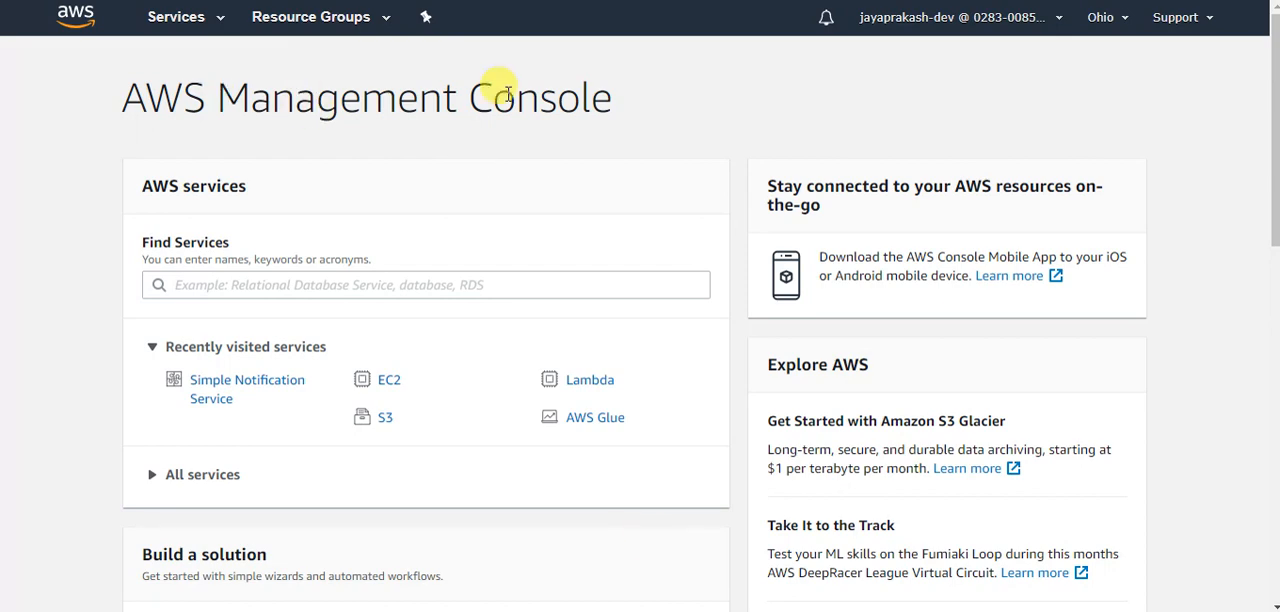
pyautogui.moveTo(408, 284)
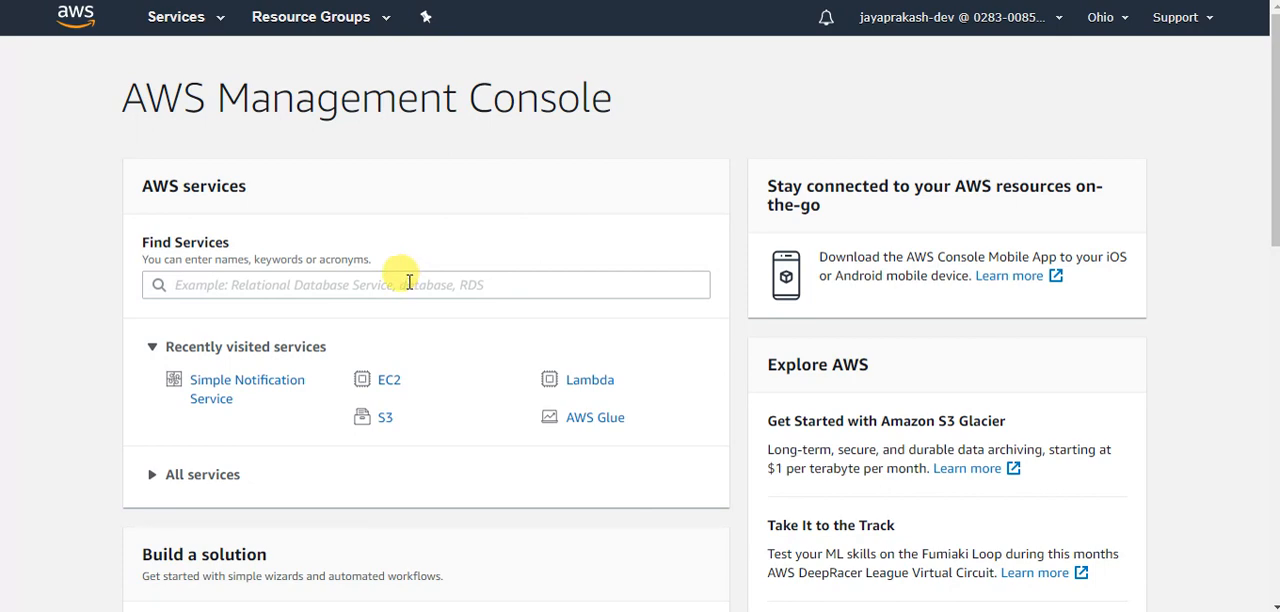
# Step: Open Simple Notification Service from the console home's recently visited services
pyautogui.click(425, 284)
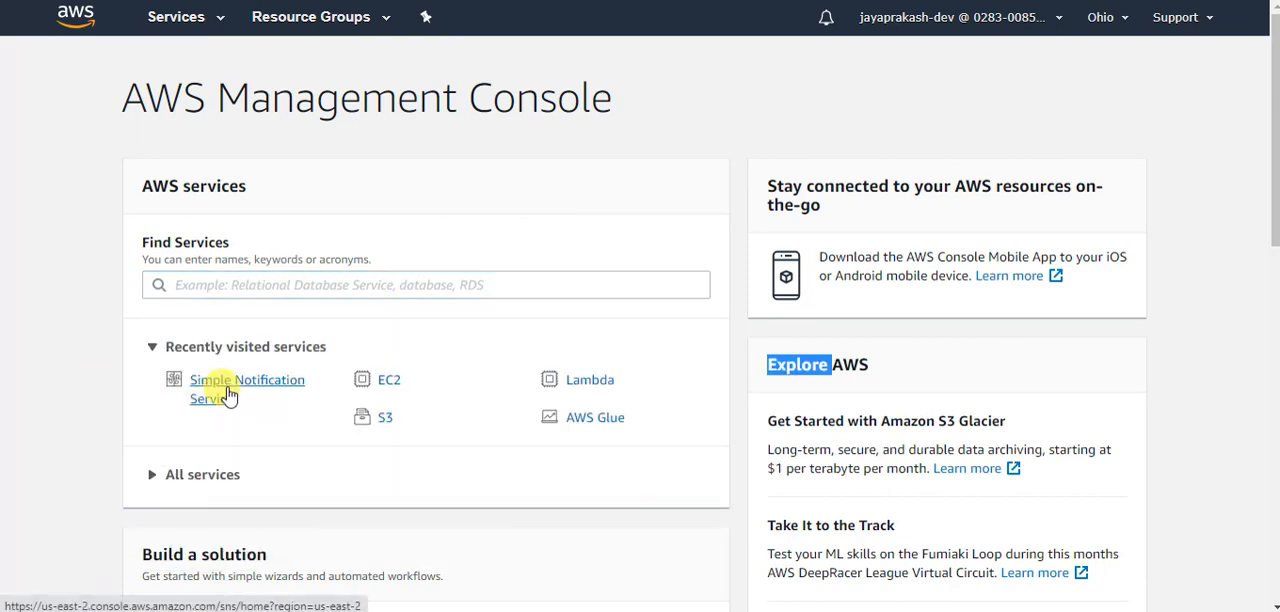
pyautogui.click(247, 388)
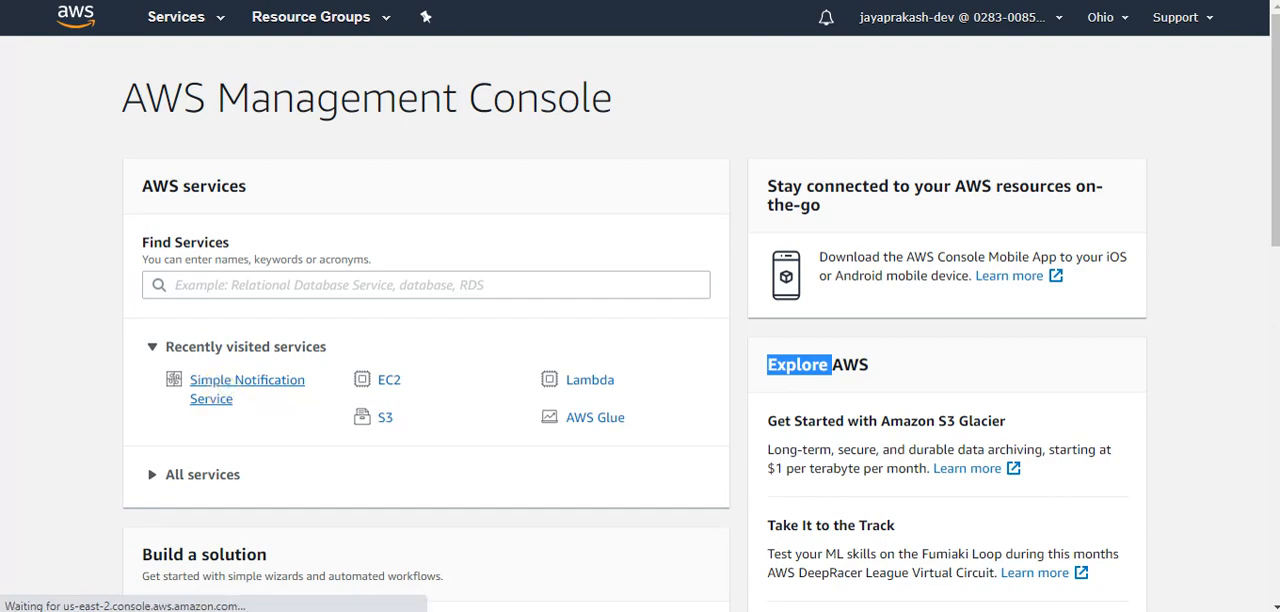
# Step: Open the SNS Topics list, which currently shows no topics
pyautogui.click(247, 379)
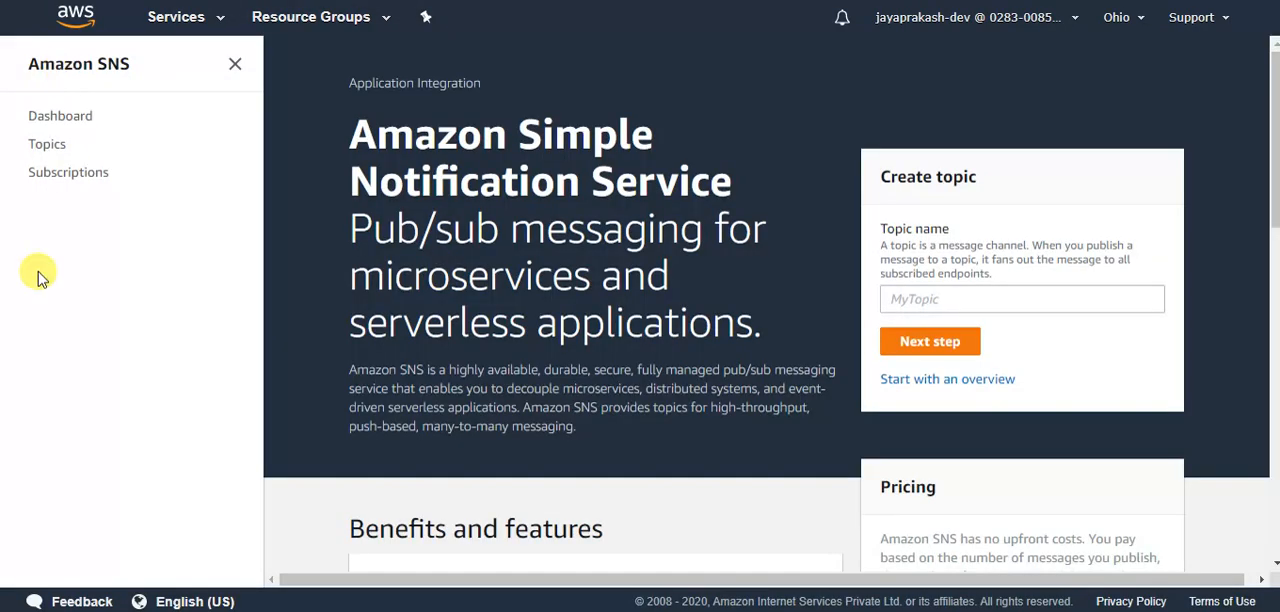
pyautogui.moveTo(1050, 160)
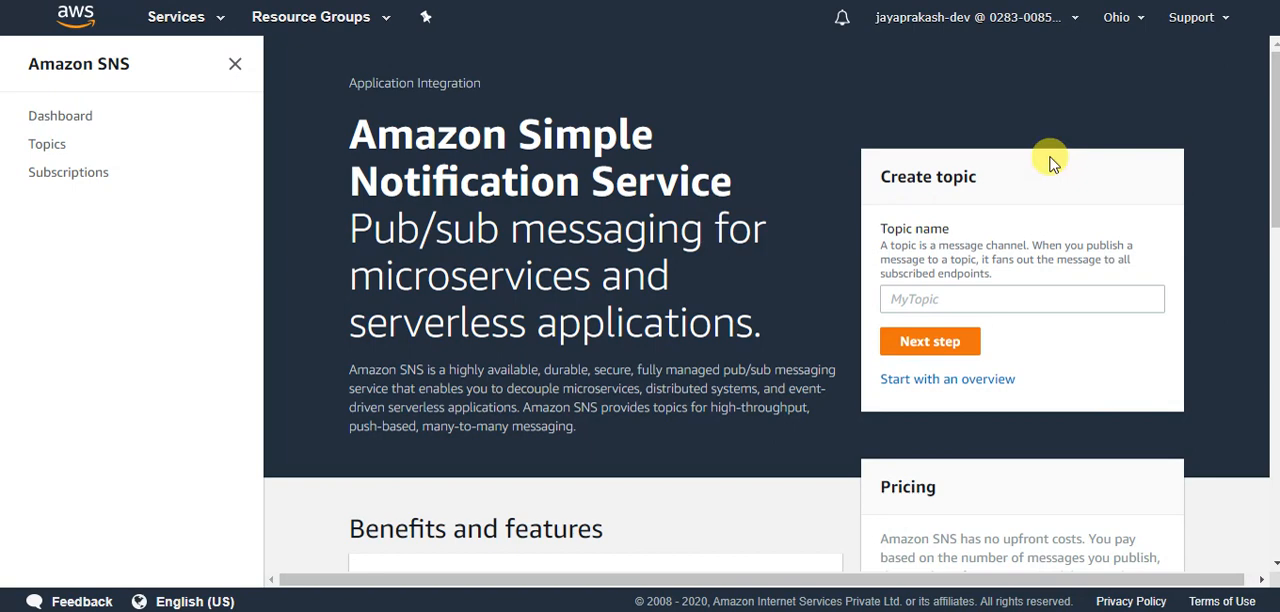
pyautogui.moveTo(900, 188)
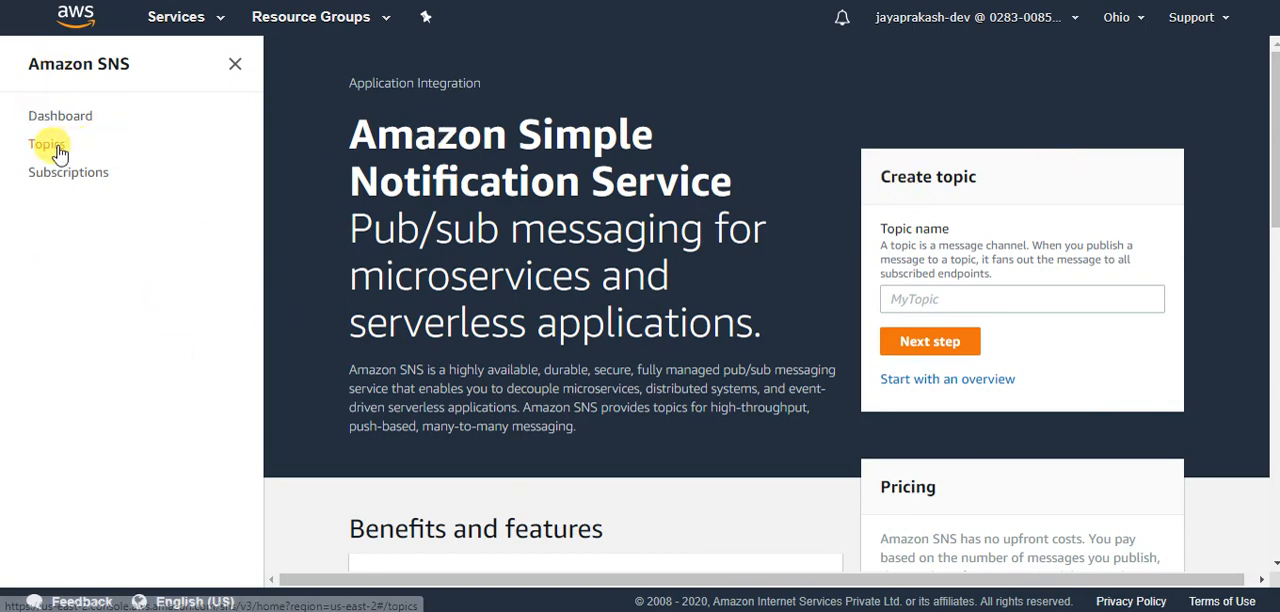
pyautogui.click(44, 143)
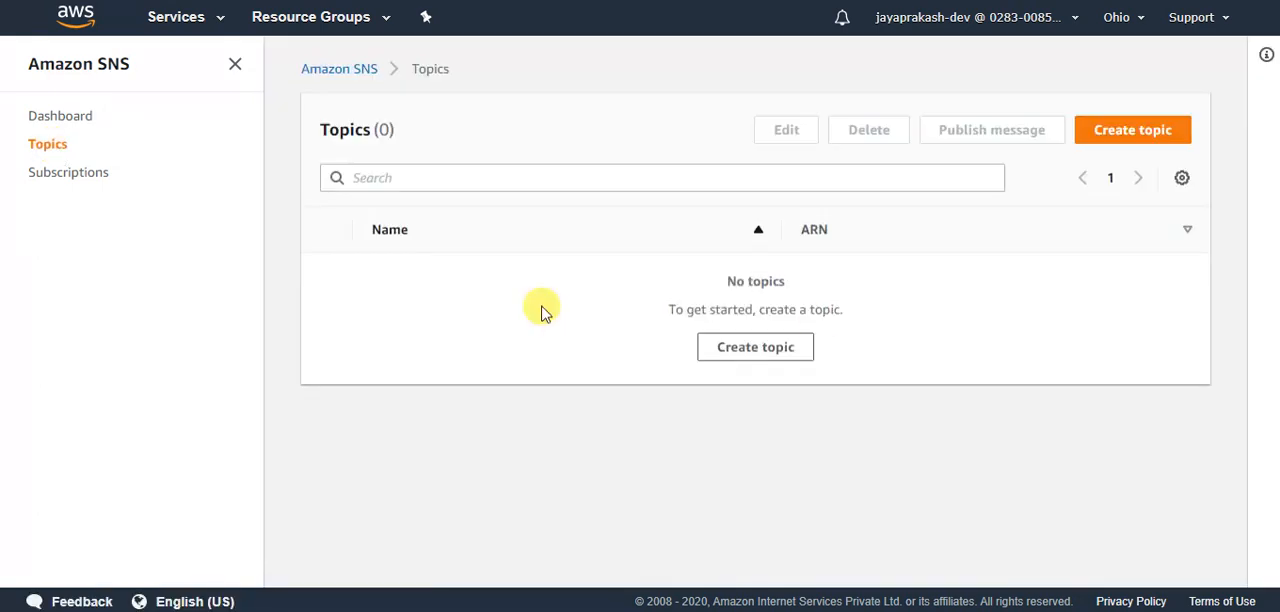
pyautogui.moveTo(1237, 197)
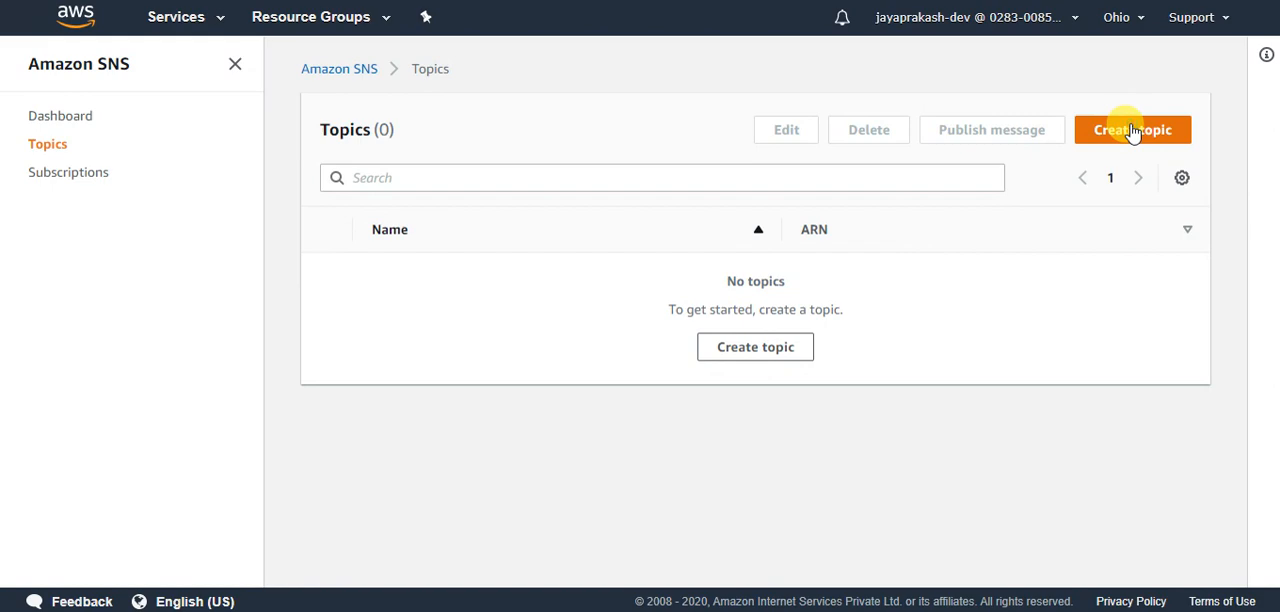
# Step: Start a new topic named 'youtube-demo' with display name 'AWS-notification'
pyautogui.click(1132, 129)
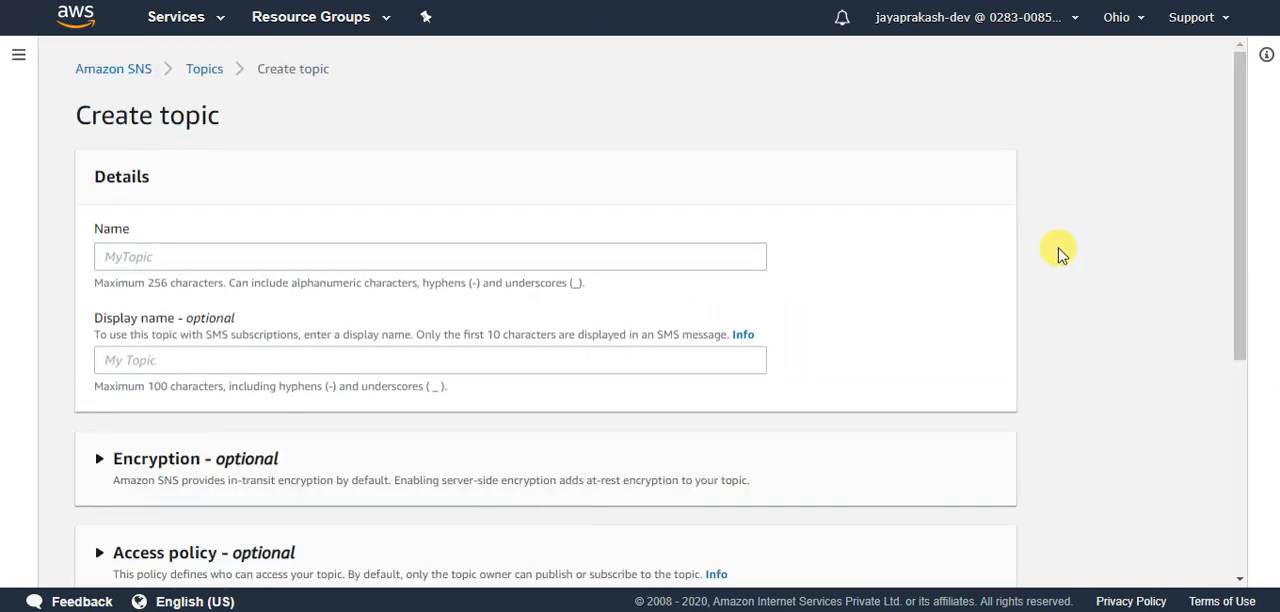
pyautogui.moveTo(789, 250)
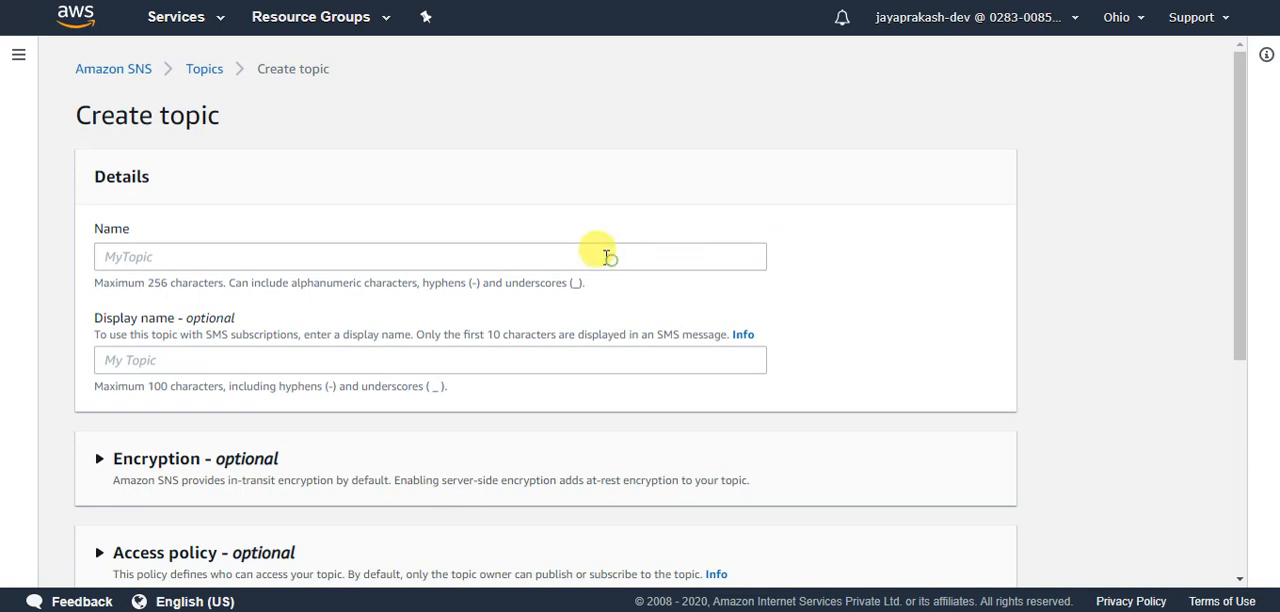
pyautogui.click(430, 256)
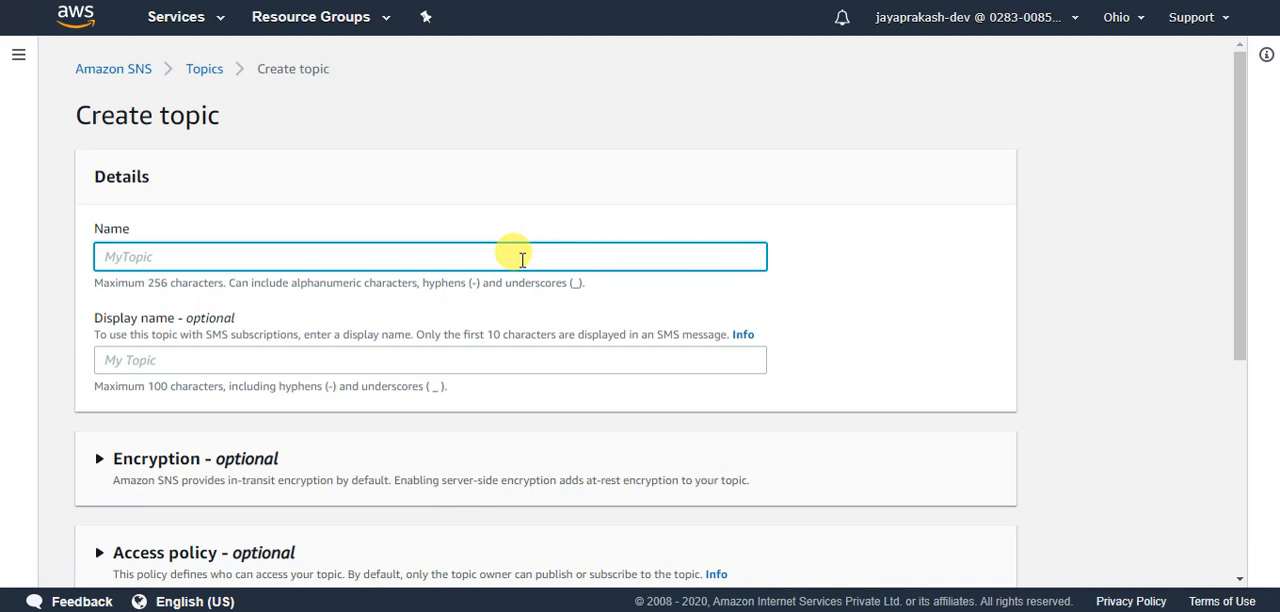
pyautogui.moveTo(413, 253)
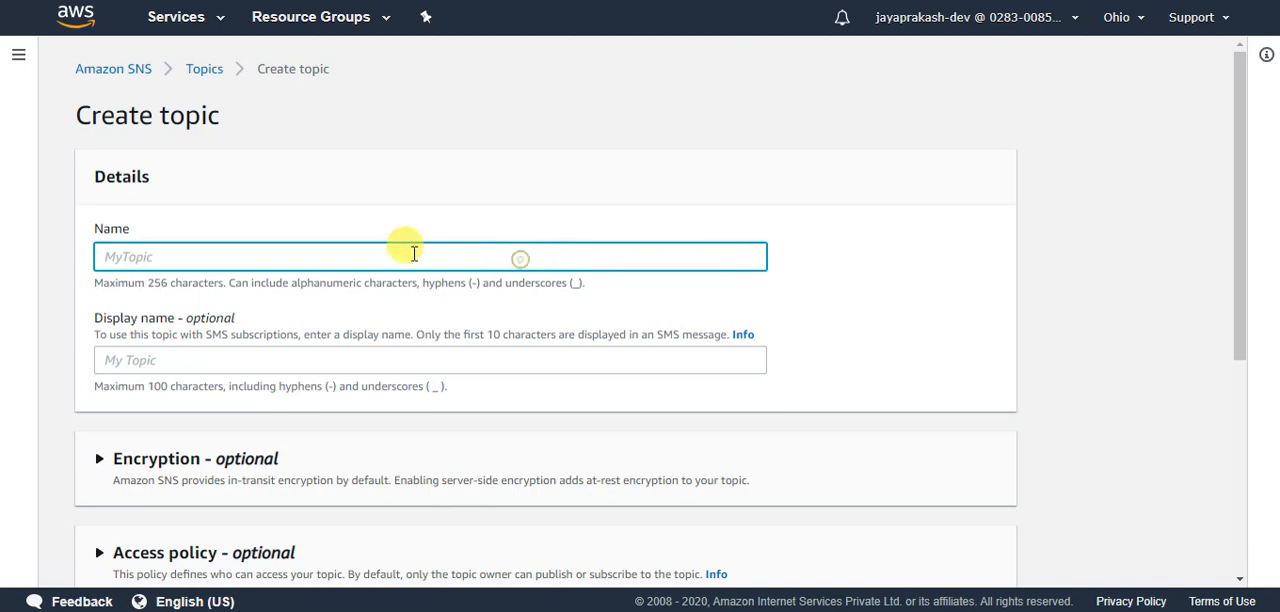
pyautogui.write('youtube-demo')
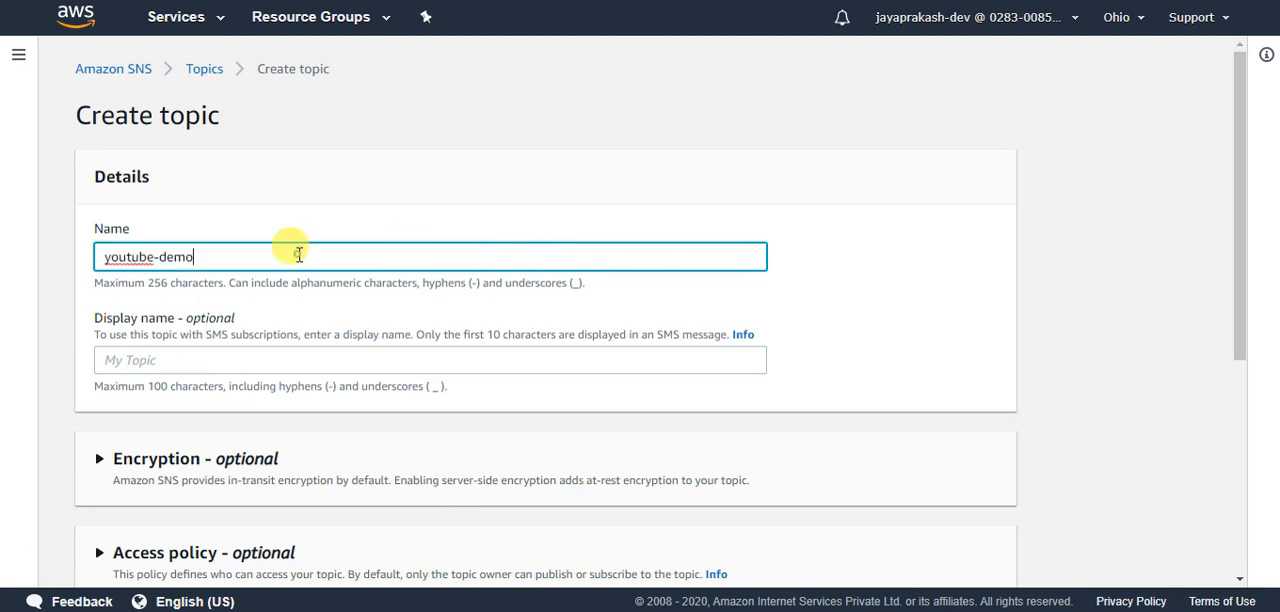
pyautogui.scroll(-3)
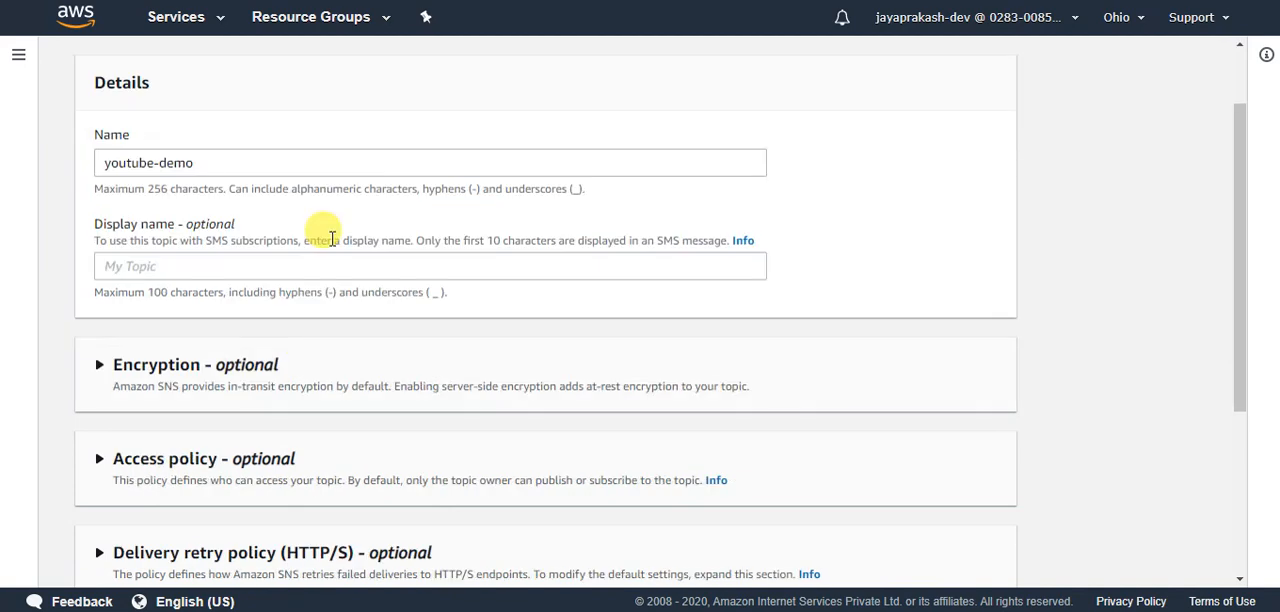
pyautogui.moveTo(200, 235)
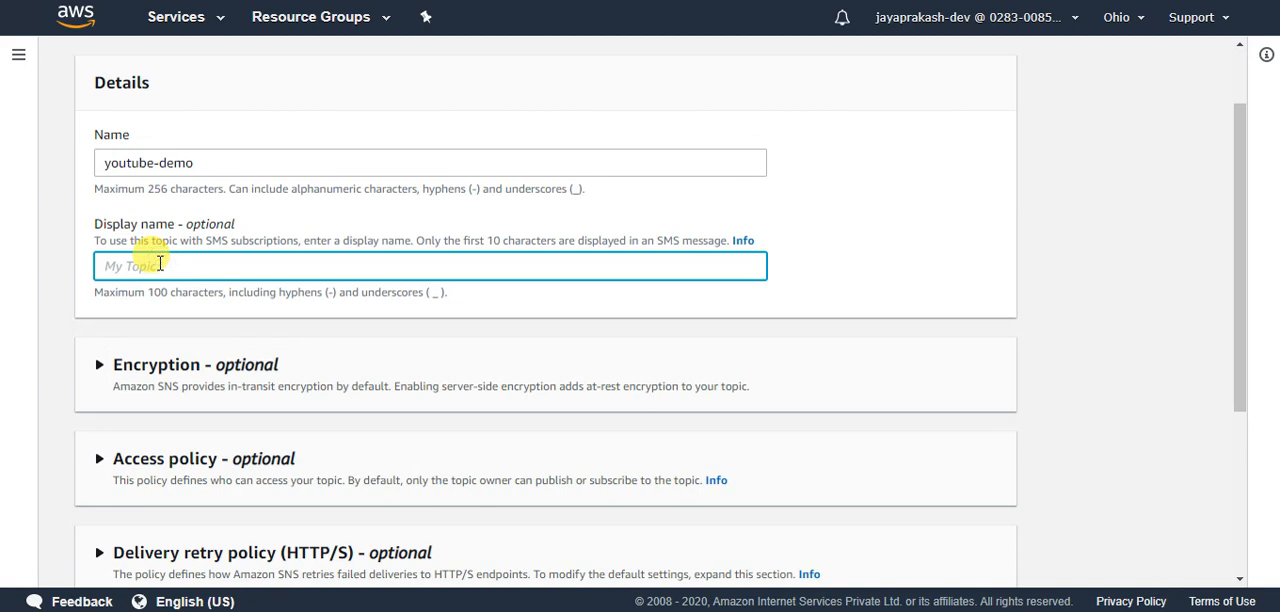
pyautogui.write('AWS-notification')
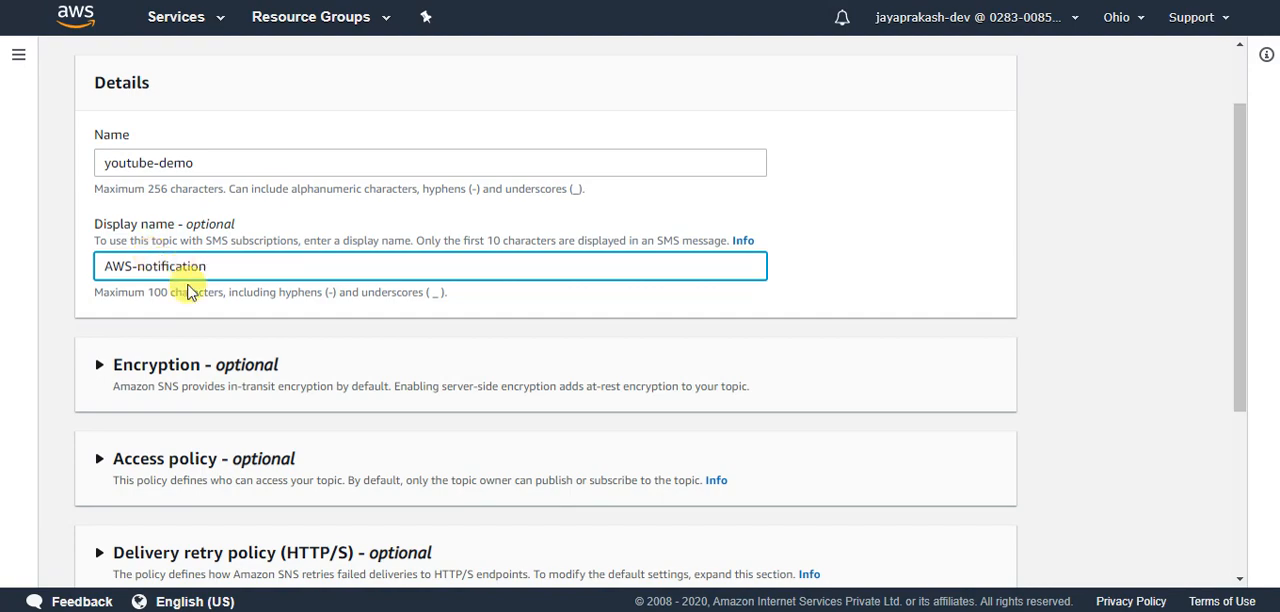
pyautogui.scroll(-3)
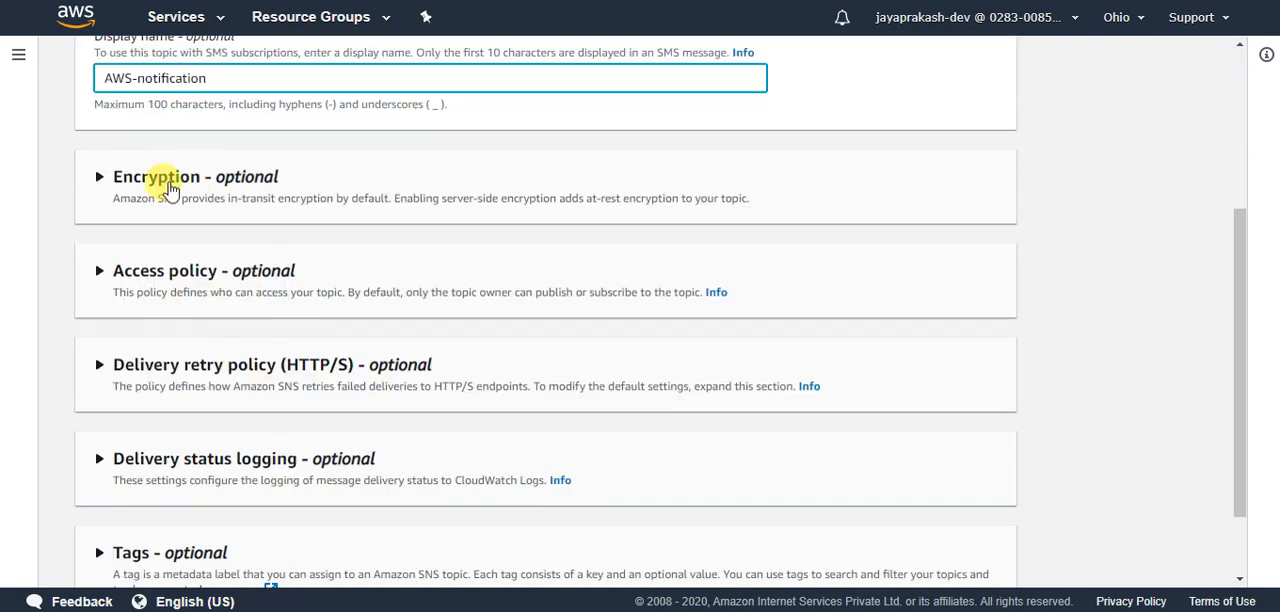
pyautogui.scroll(-3)
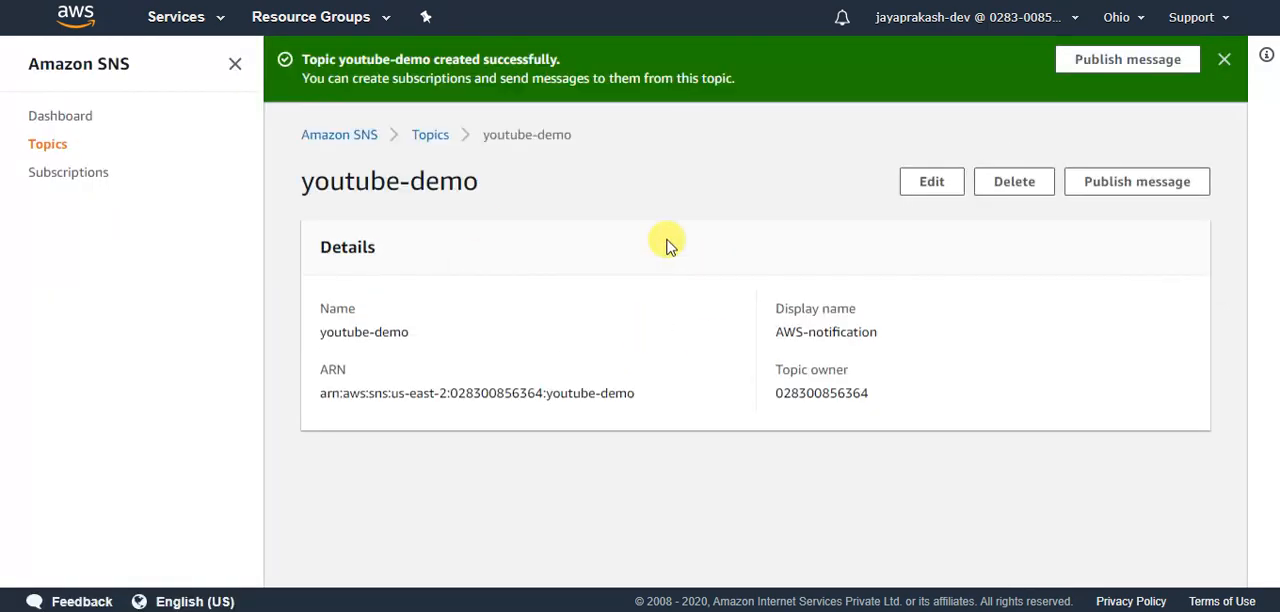
# Step: Scroll to the youtube-demo topic's Subscriptions section and start a new subscription
pyautogui.scroll(-3)
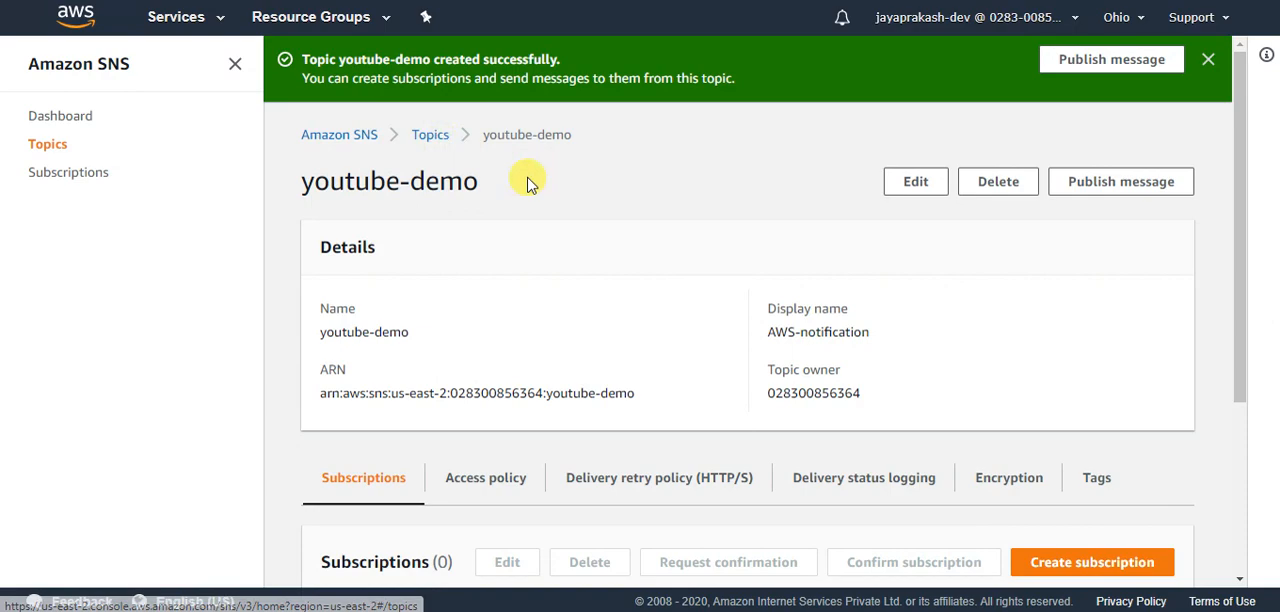
pyautogui.scroll(-3)
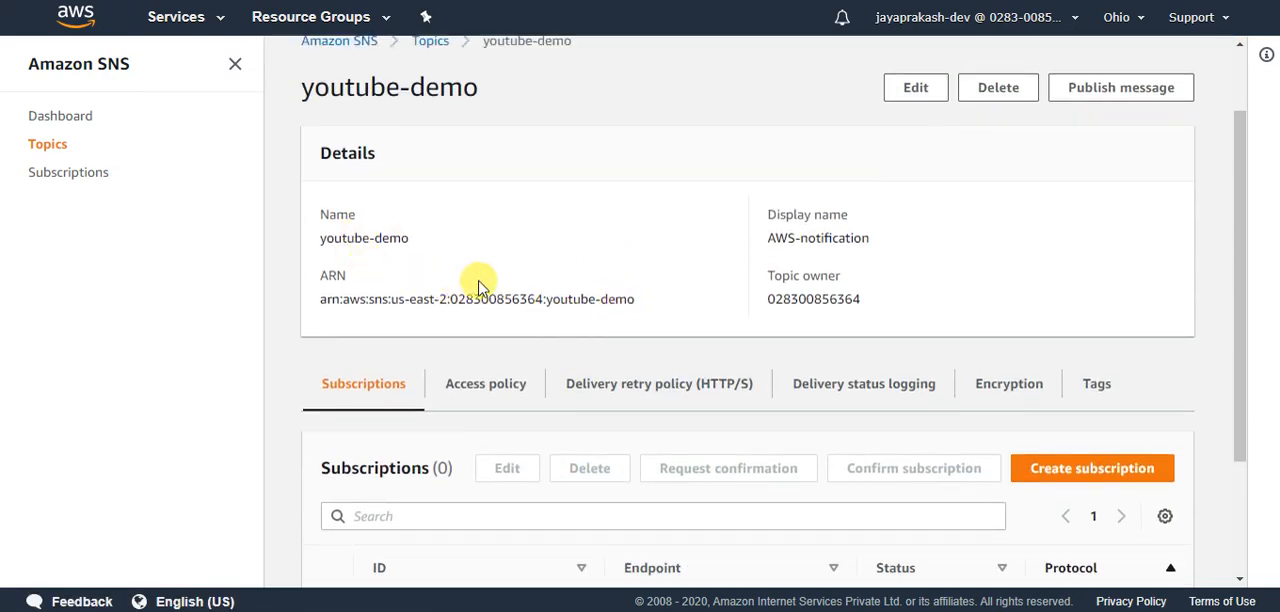
pyautogui.moveTo(470, 295)
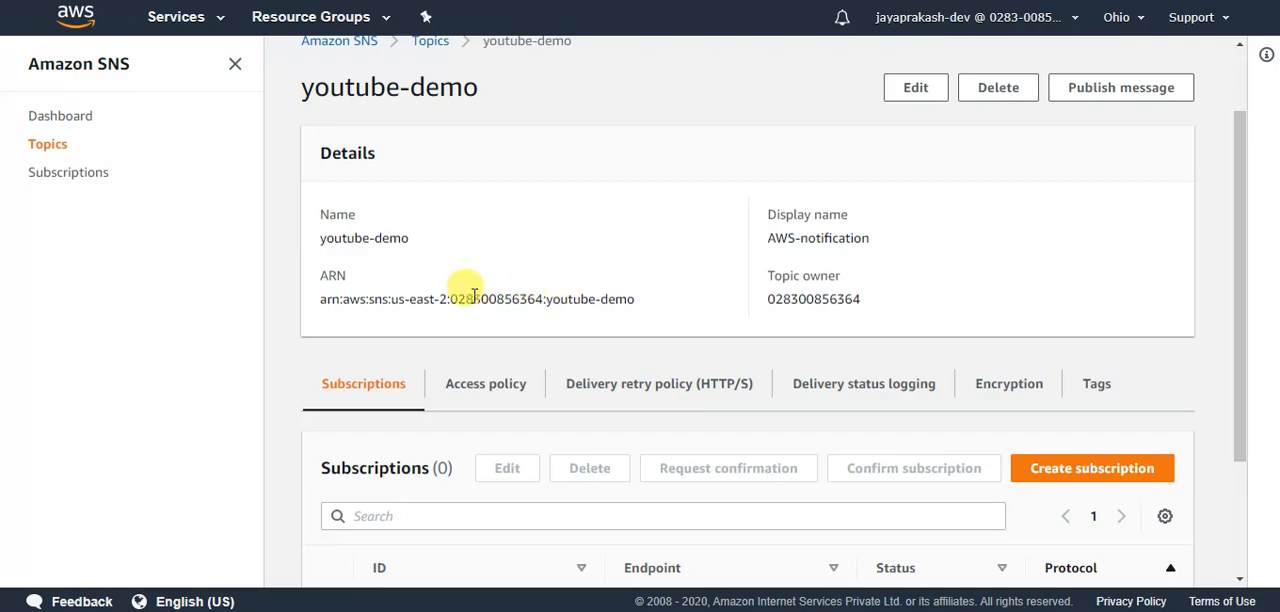
pyautogui.scroll(-3)
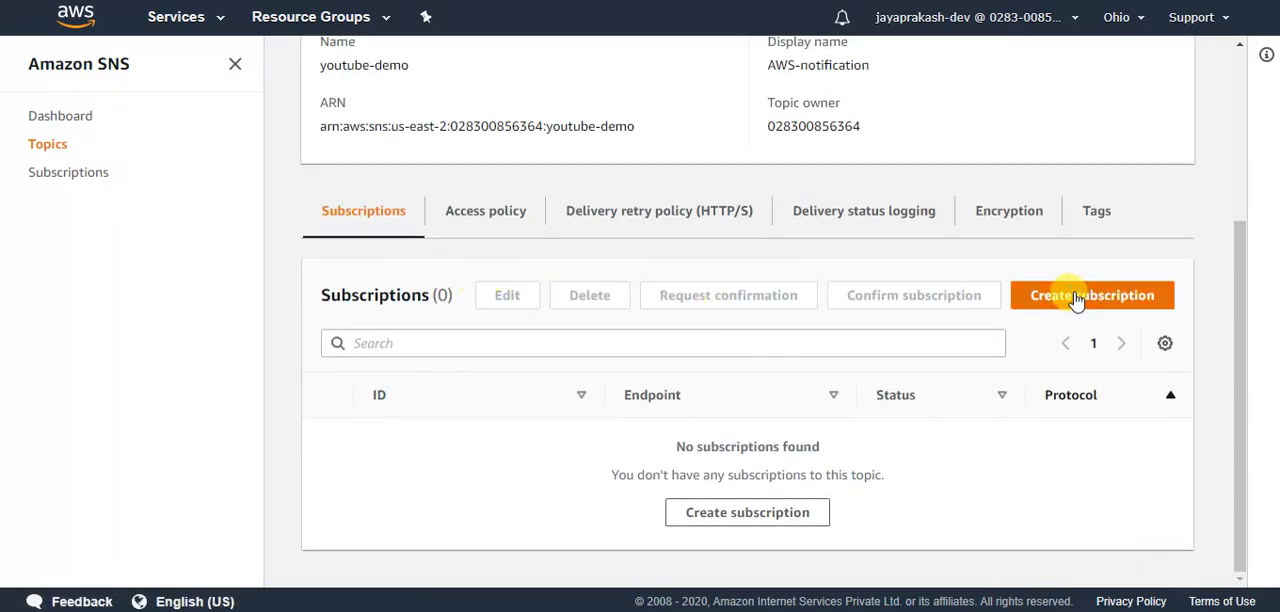
pyautogui.click(1092, 294)
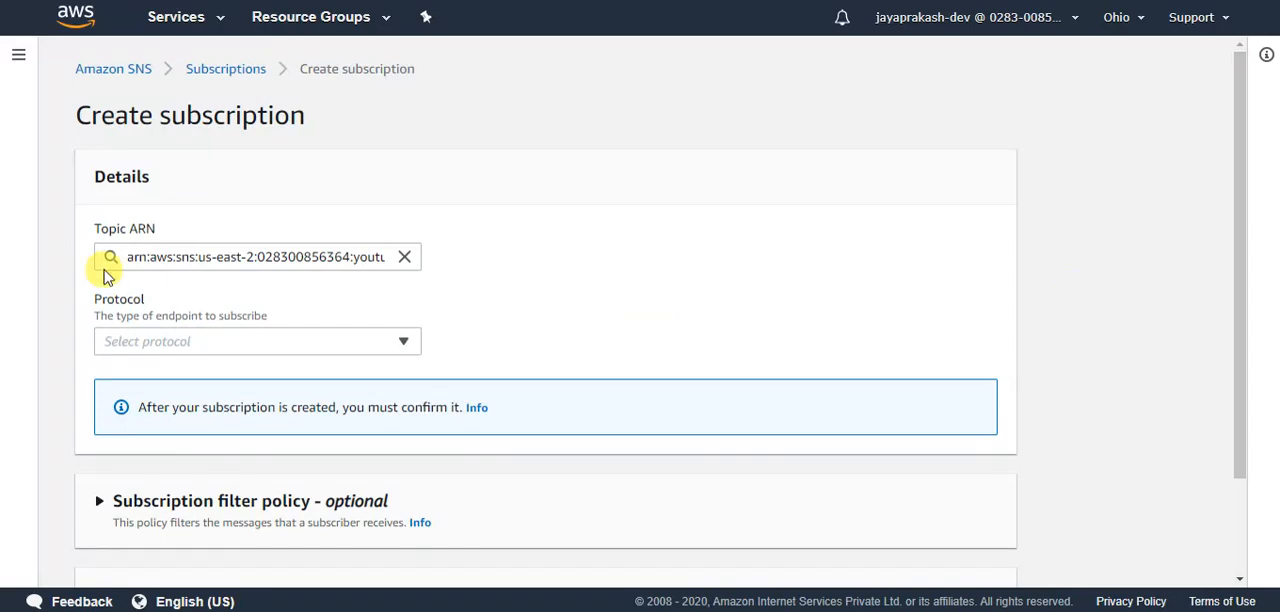
pyautogui.scroll(-3)
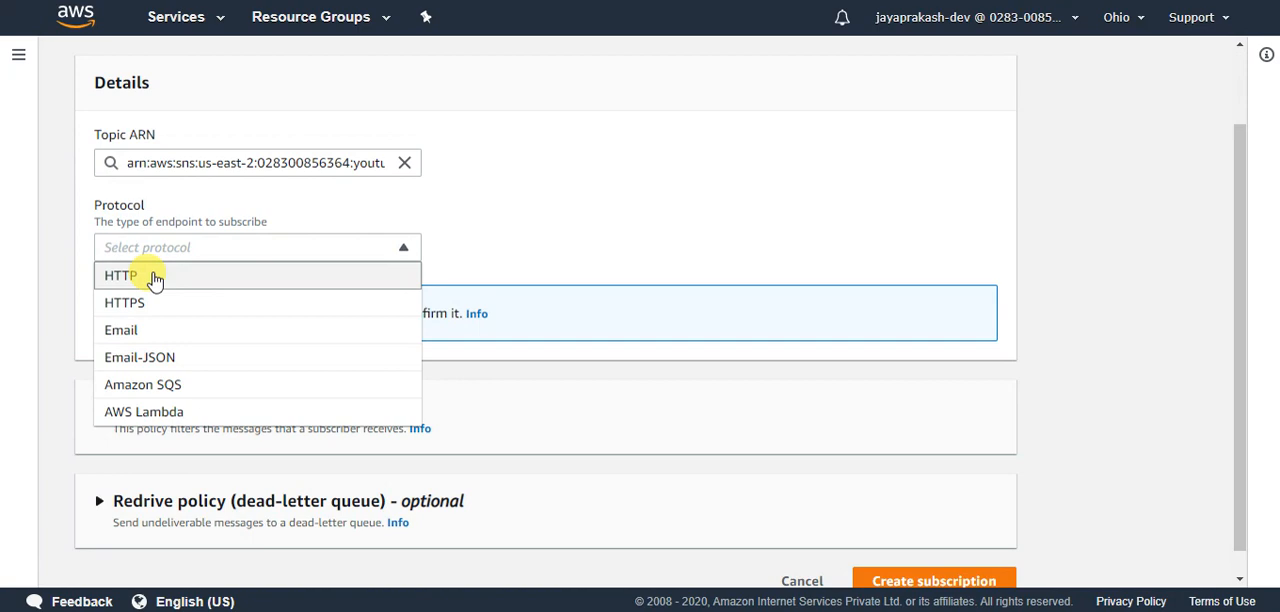
pyautogui.moveTo(178, 330)
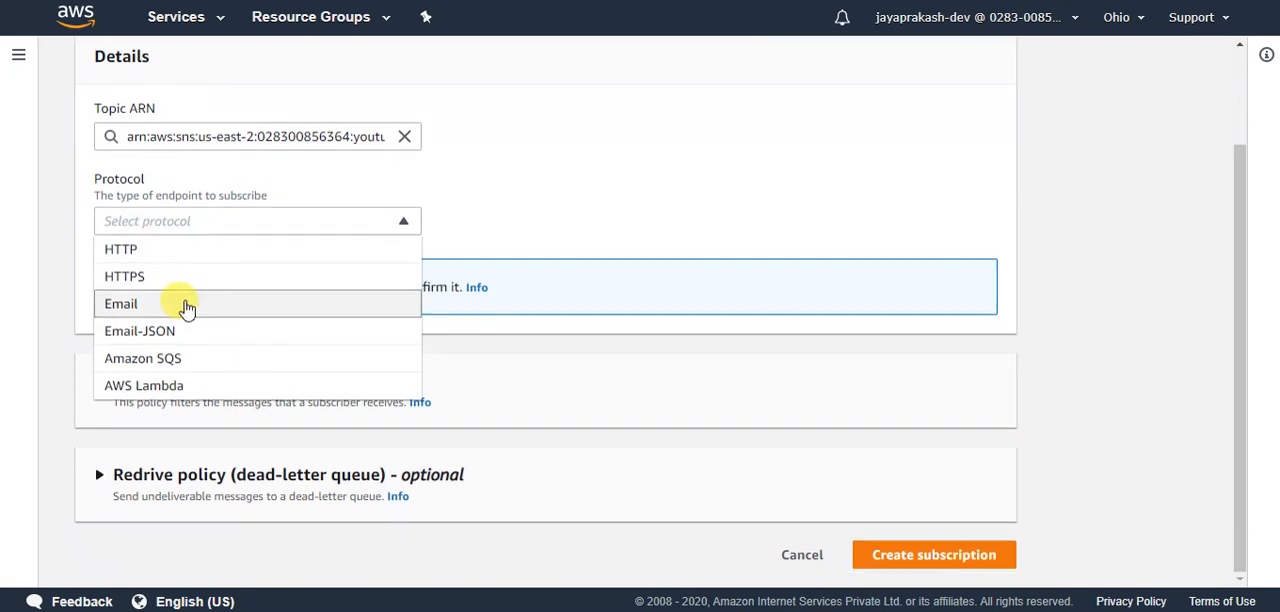
pyautogui.click(120, 303)
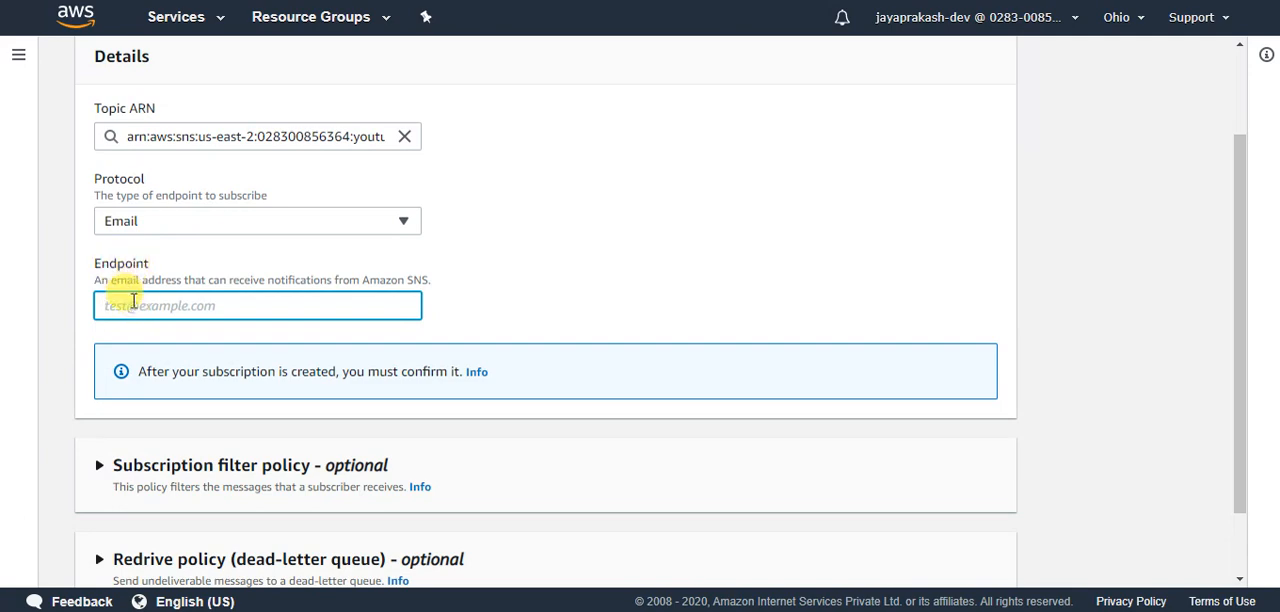
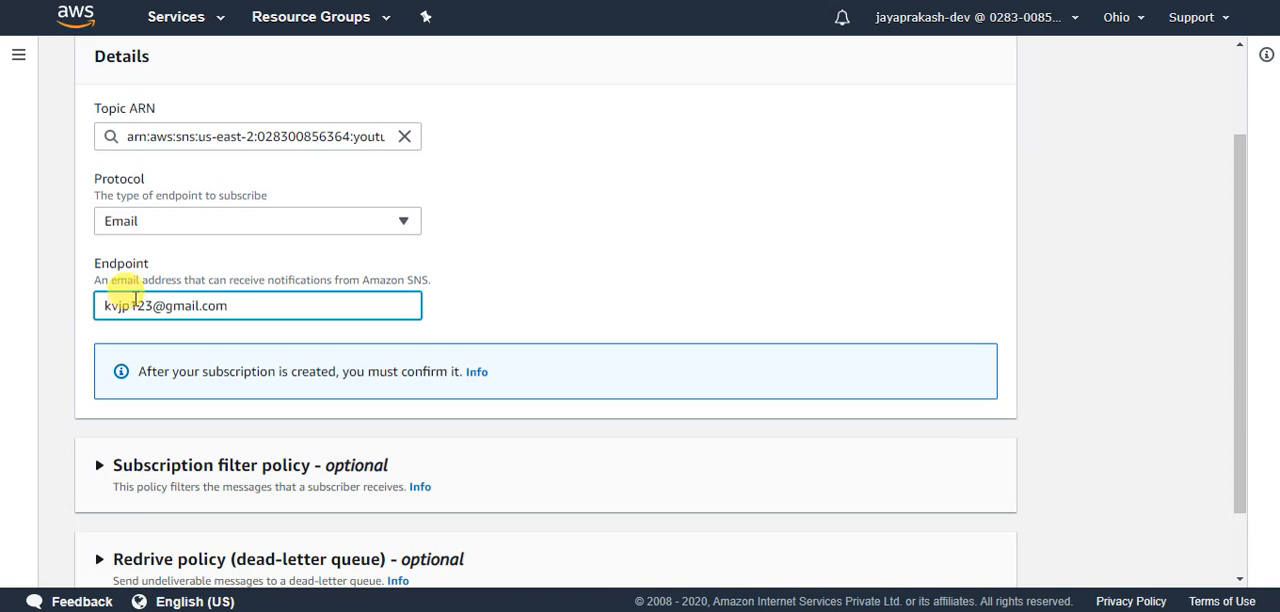
pyautogui.click(256, 221)
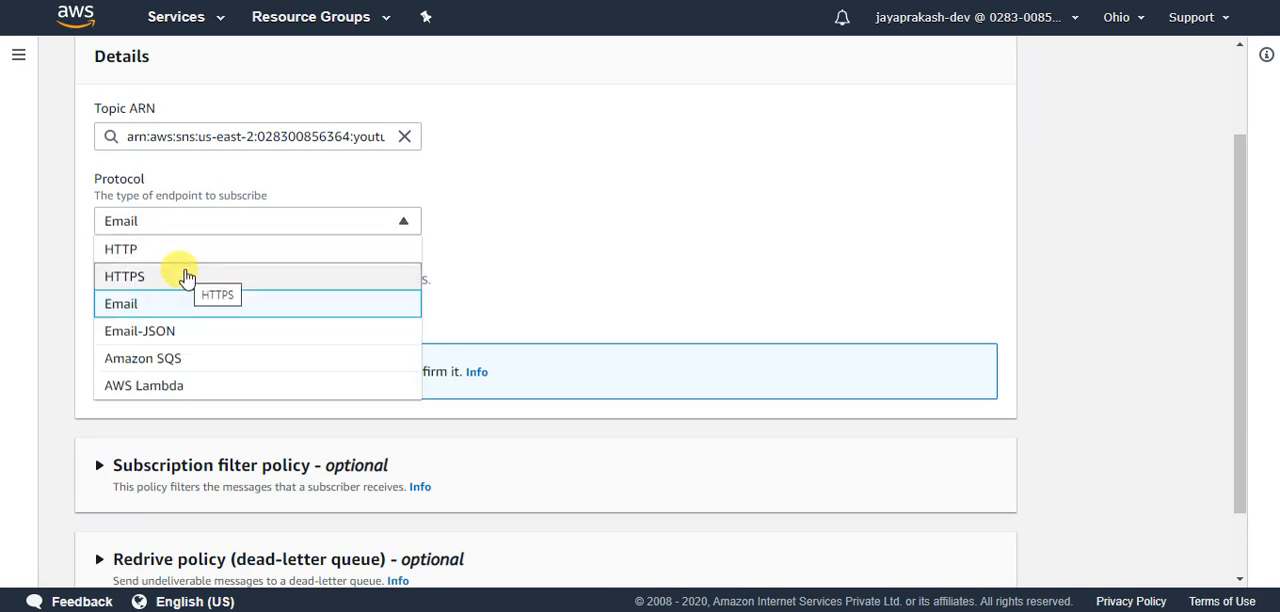
pyautogui.moveTo(175, 310)
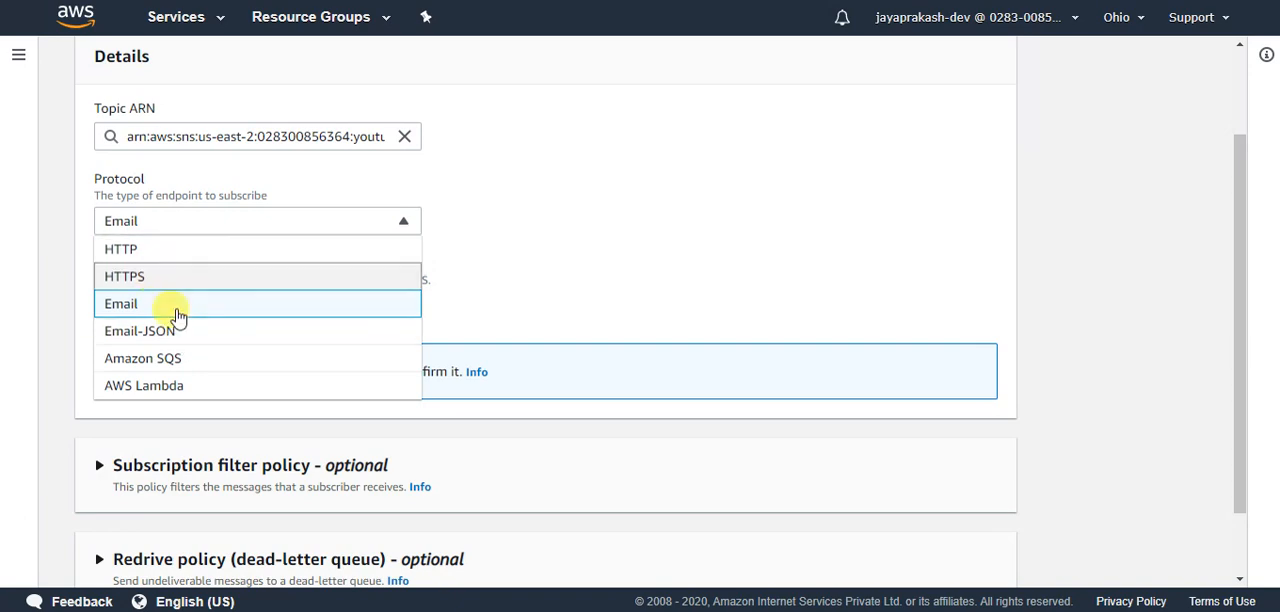
pyautogui.moveTo(143, 385)
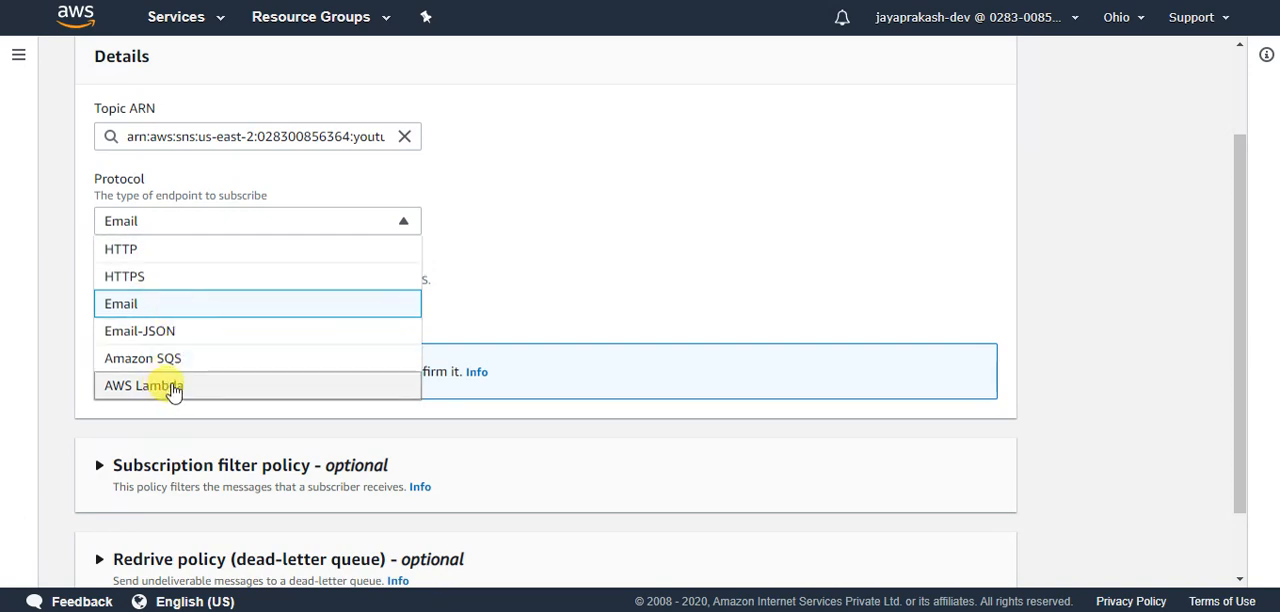
pyautogui.moveTo(142, 358)
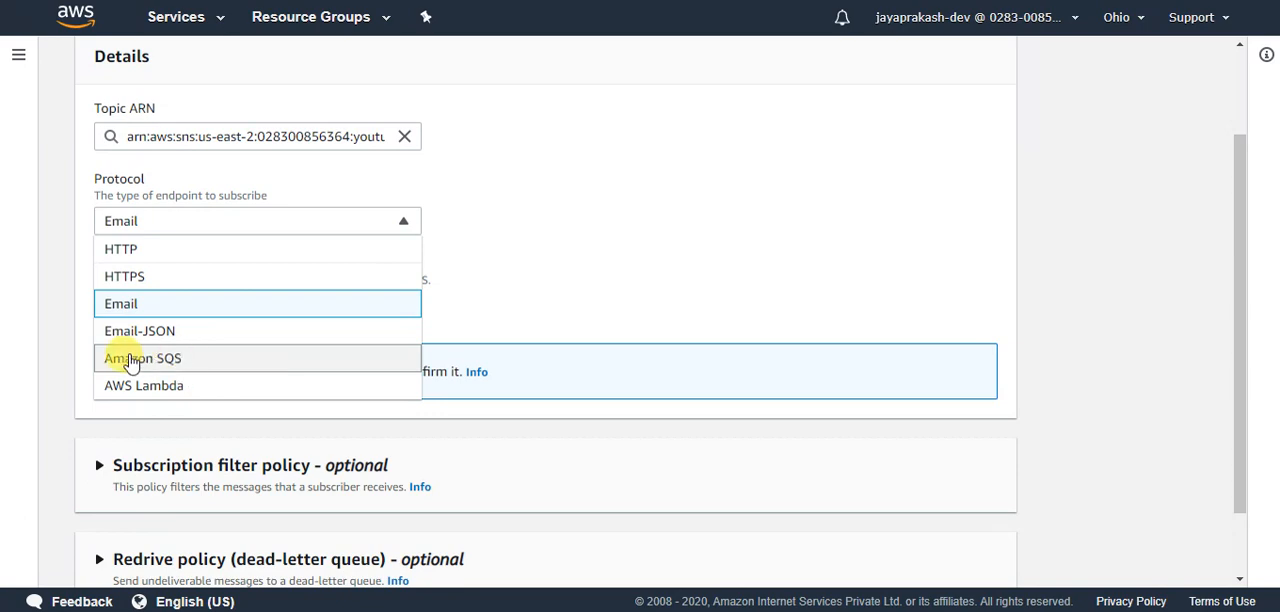
pyautogui.moveTo(195, 295)
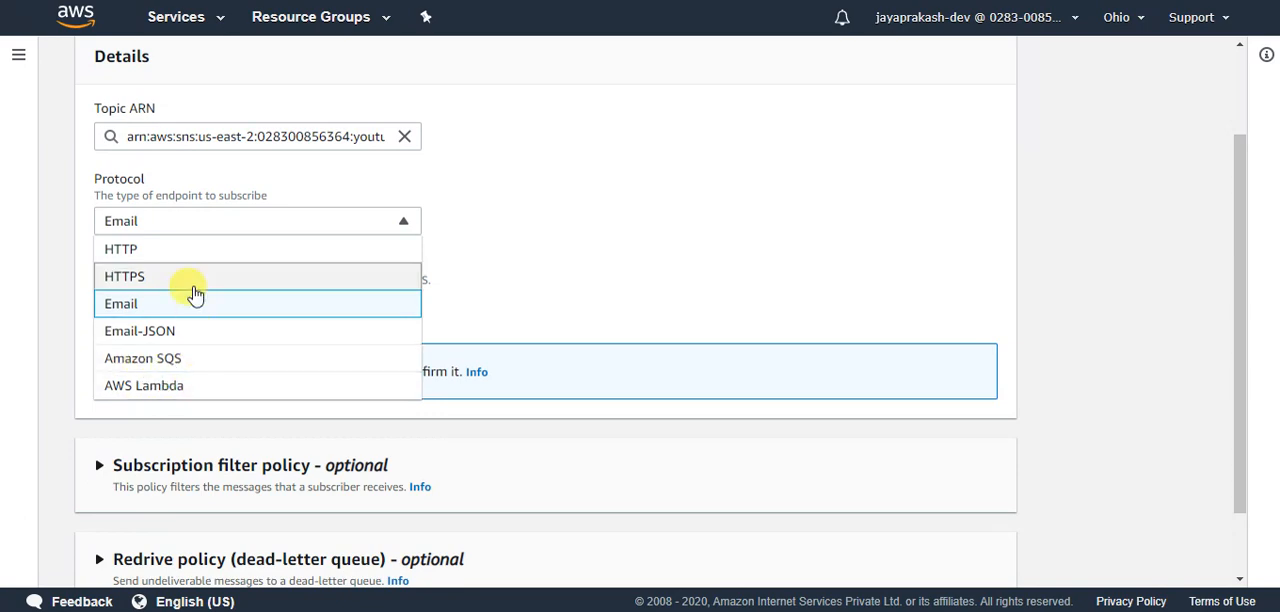
pyautogui.moveTo(189, 303)
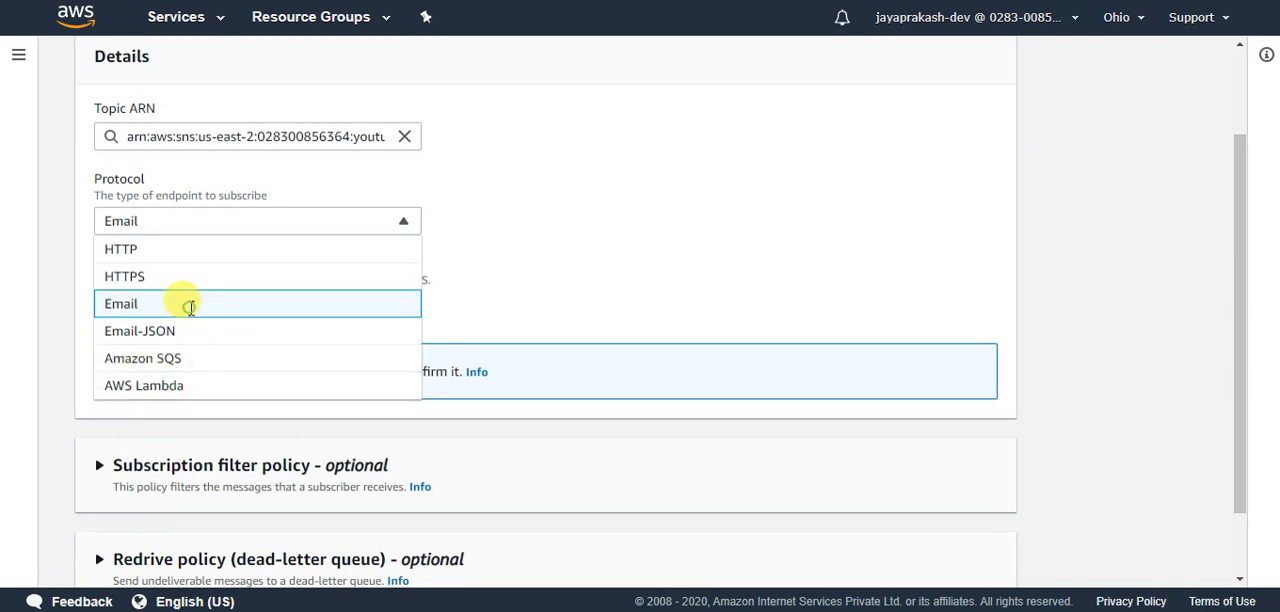
pyautogui.click(120, 303)
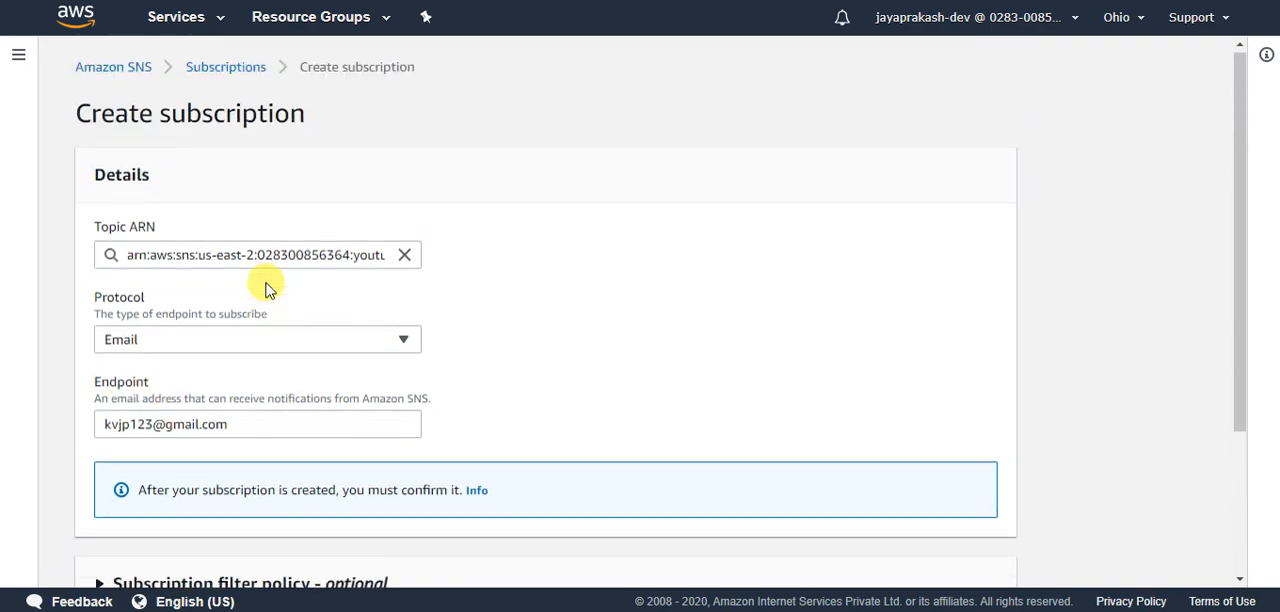
pyautogui.scroll(-3)
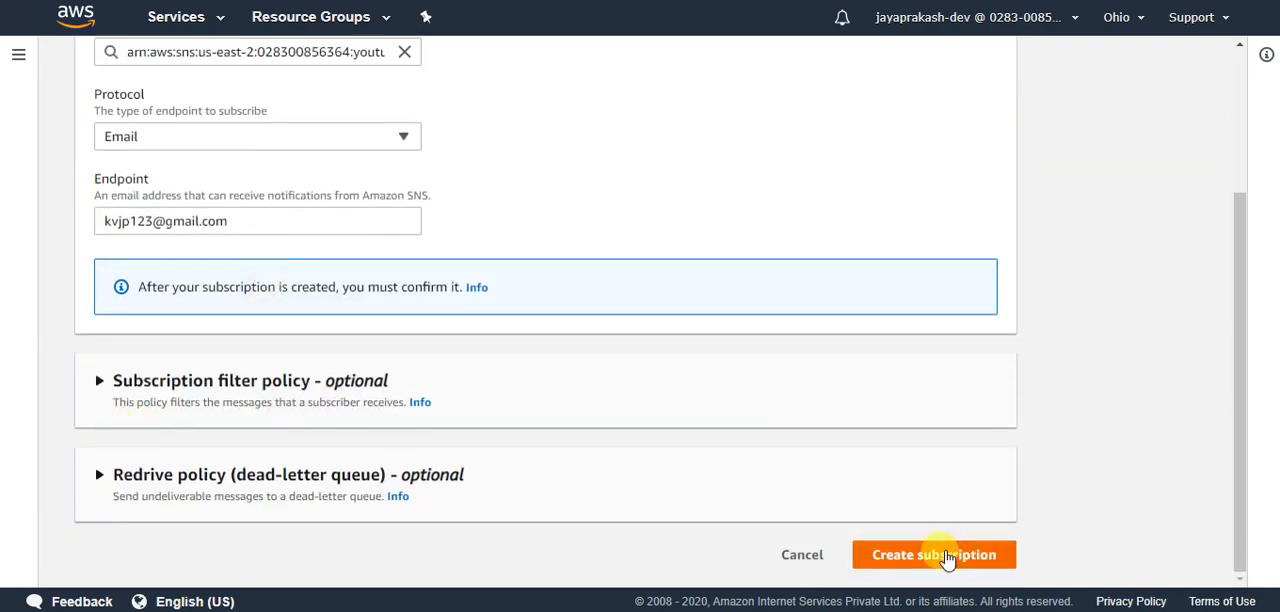
# Step: Submit the email subscription and return to the youtube-demo topic showing Pending confirmation
pyautogui.click(933, 554)
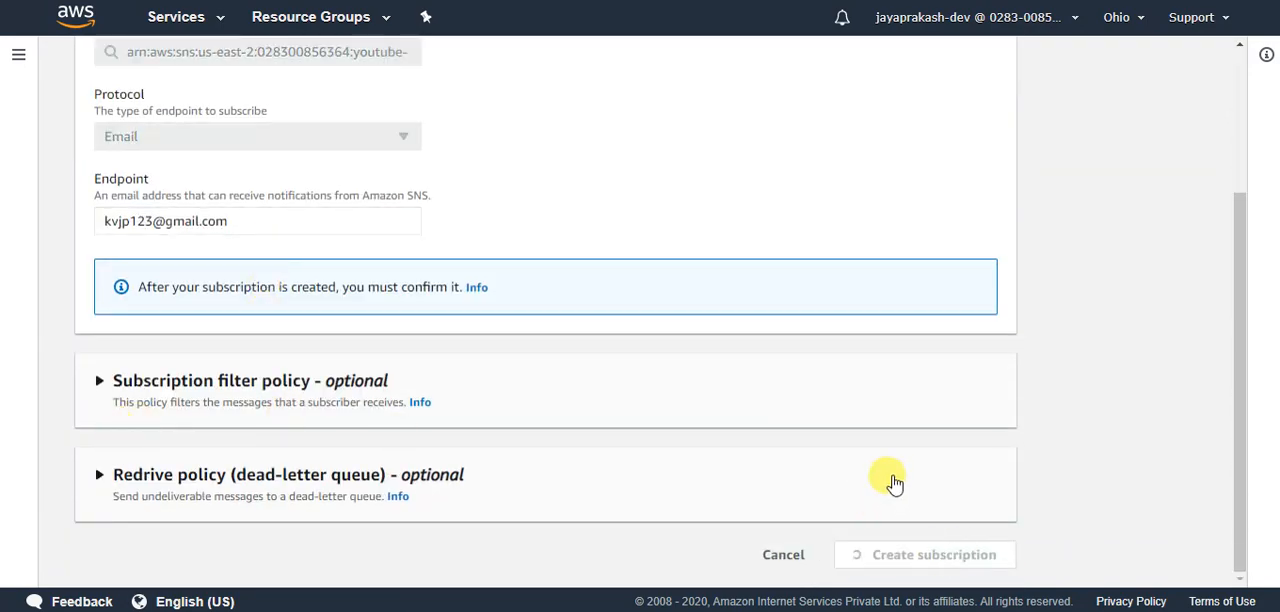
pyautogui.click(933, 554)
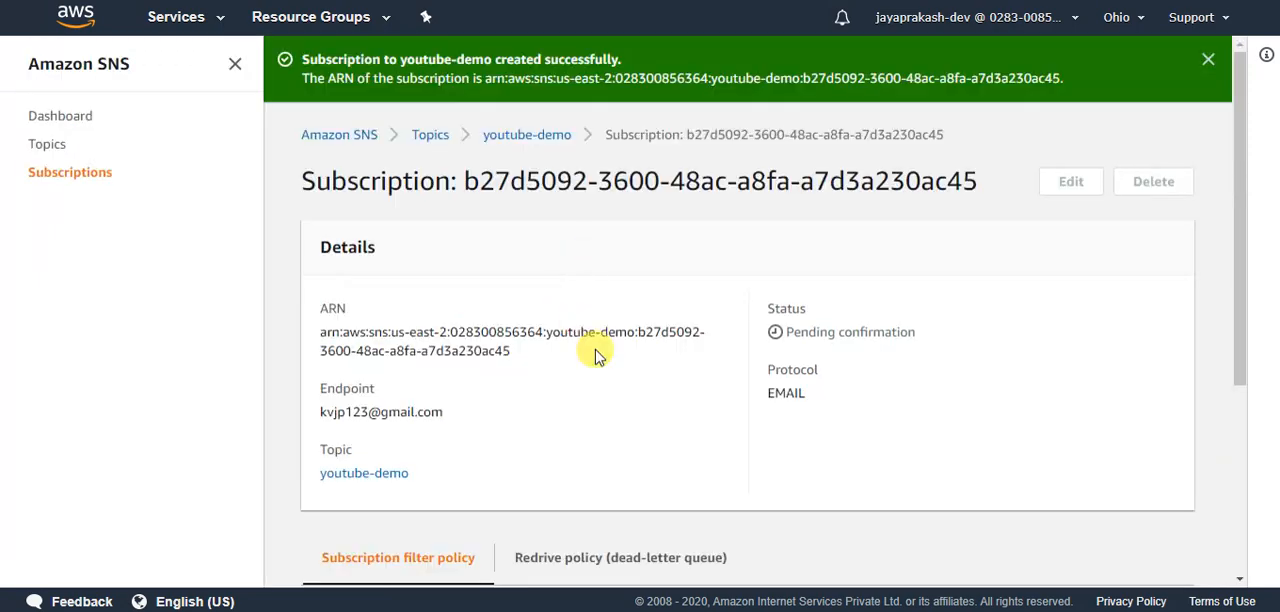
pyautogui.scroll(-3)
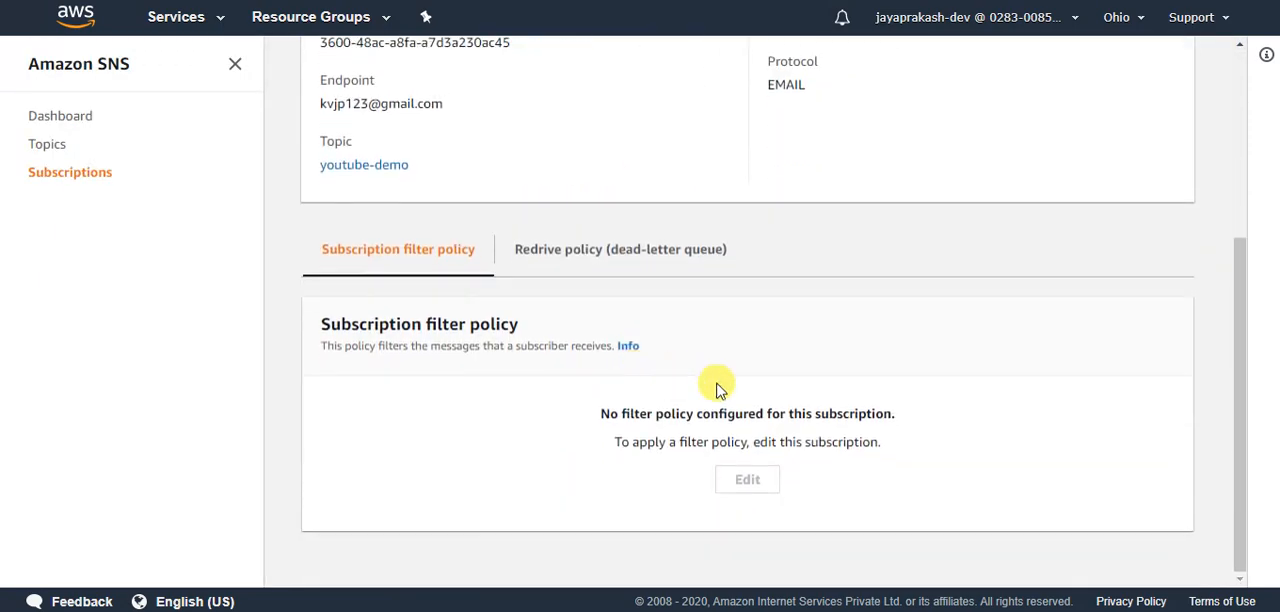
pyautogui.scroll(3)
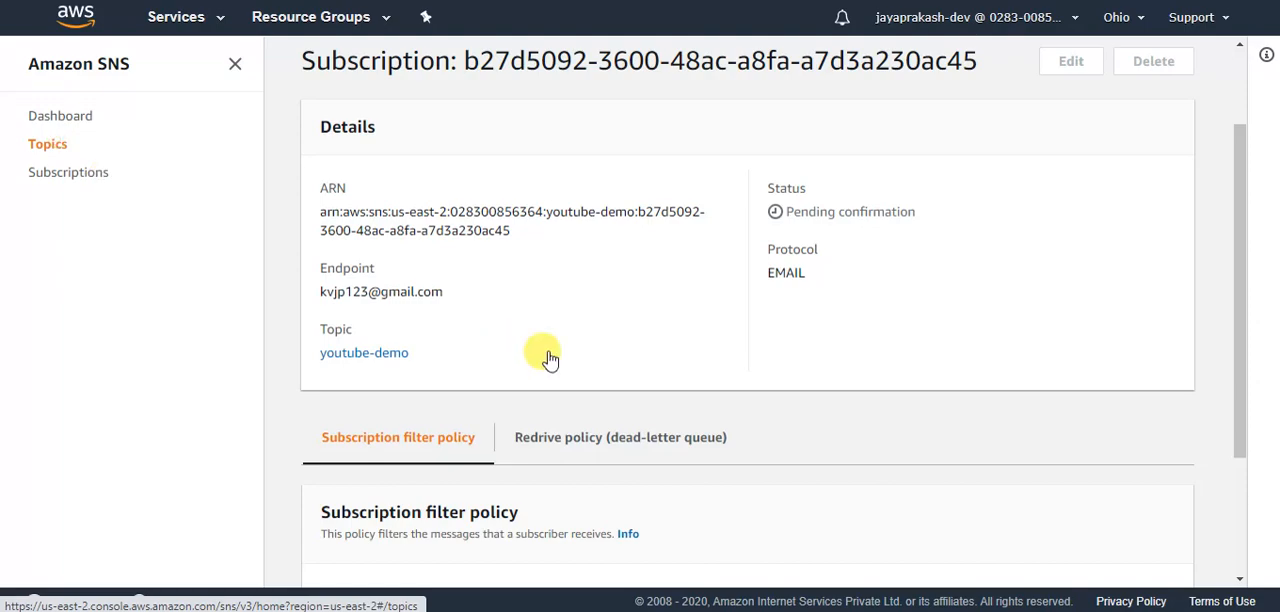
pyautogui.click(364, 352)
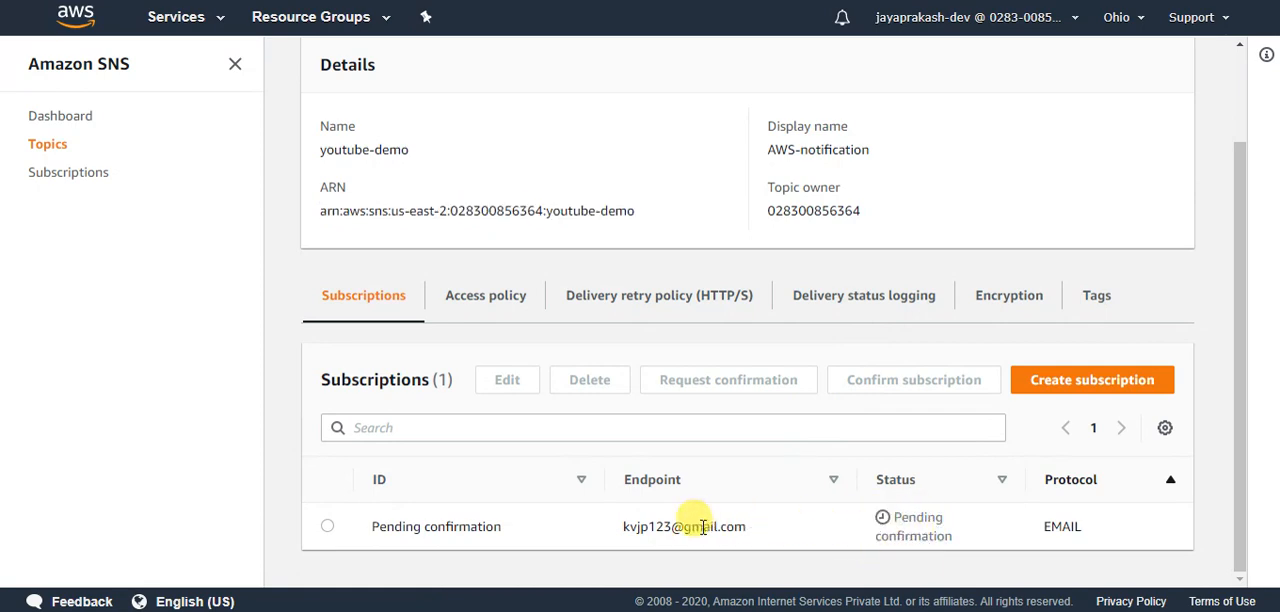
pyautogui.moveTo(823, 530)
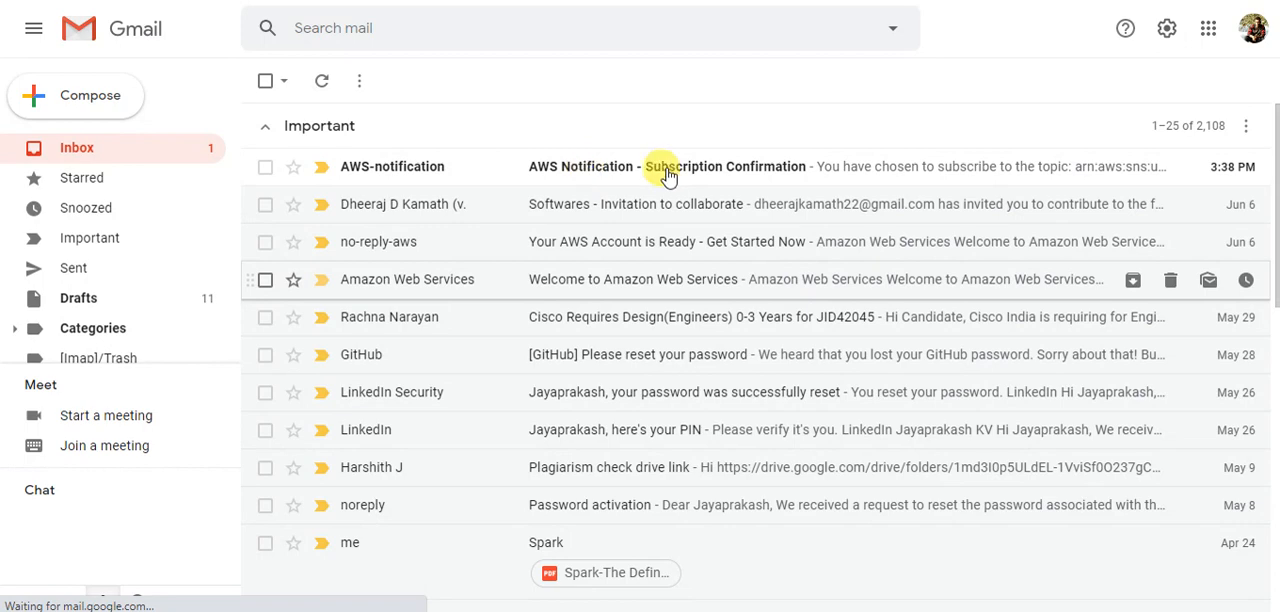
pyautogui.moveTo(850, 166)
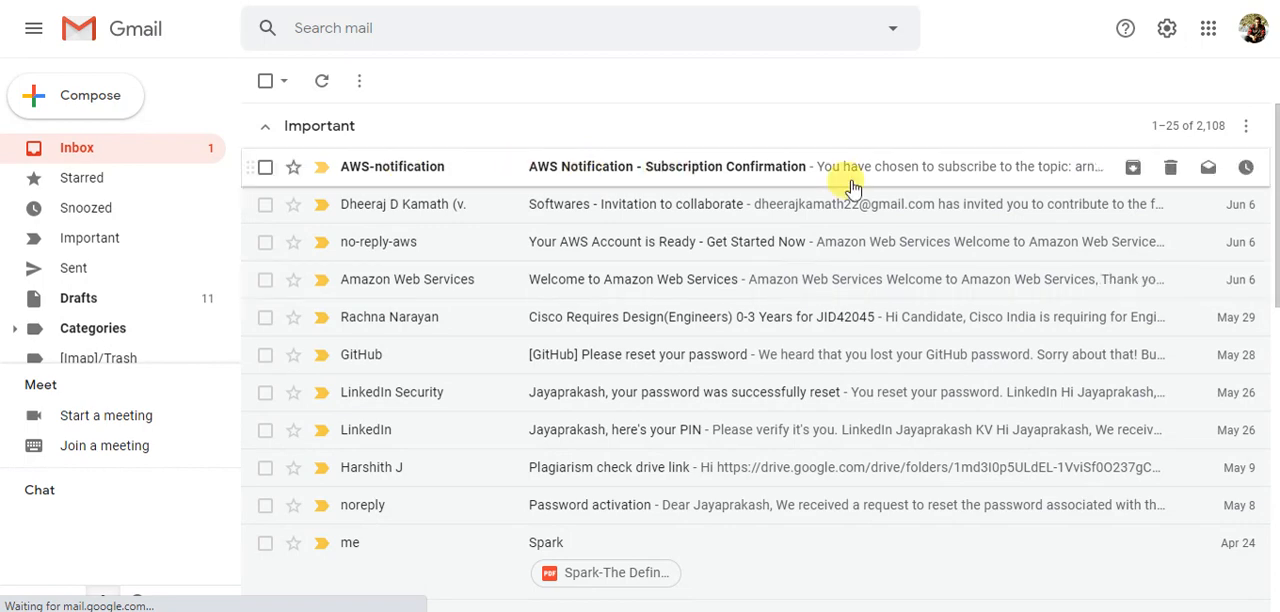
pyautogui.moveTo(740, 170)
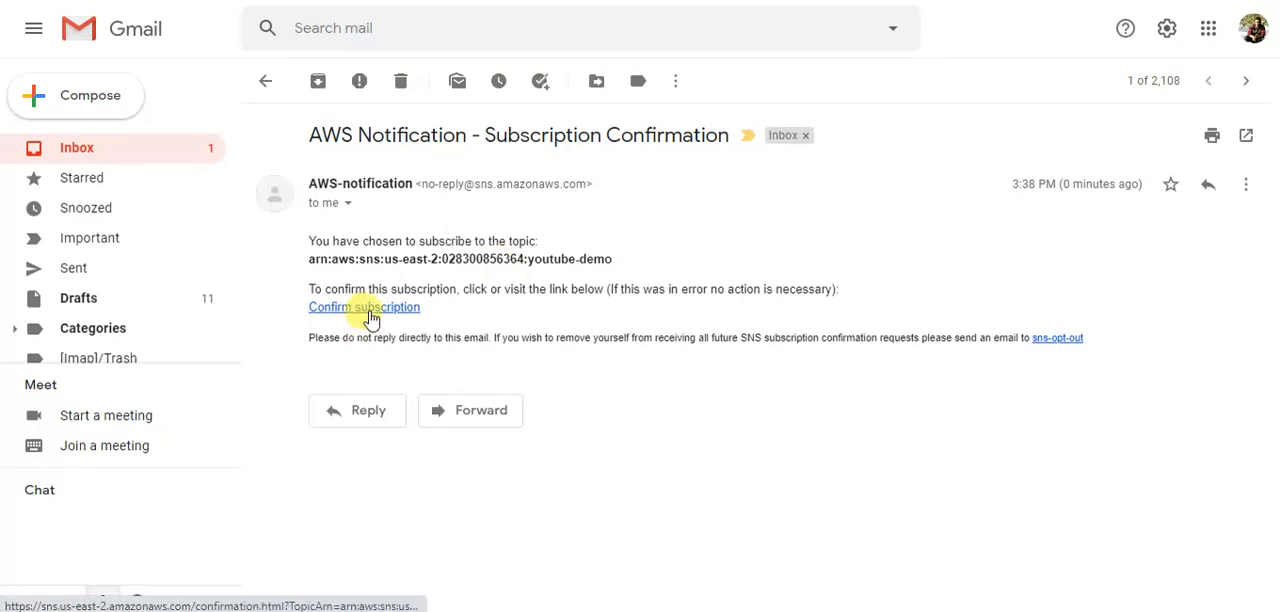
# Step: Follow the 'Confirm subscription' link in the AWS Notification confirmation email
pyautogui.click(363, 307)
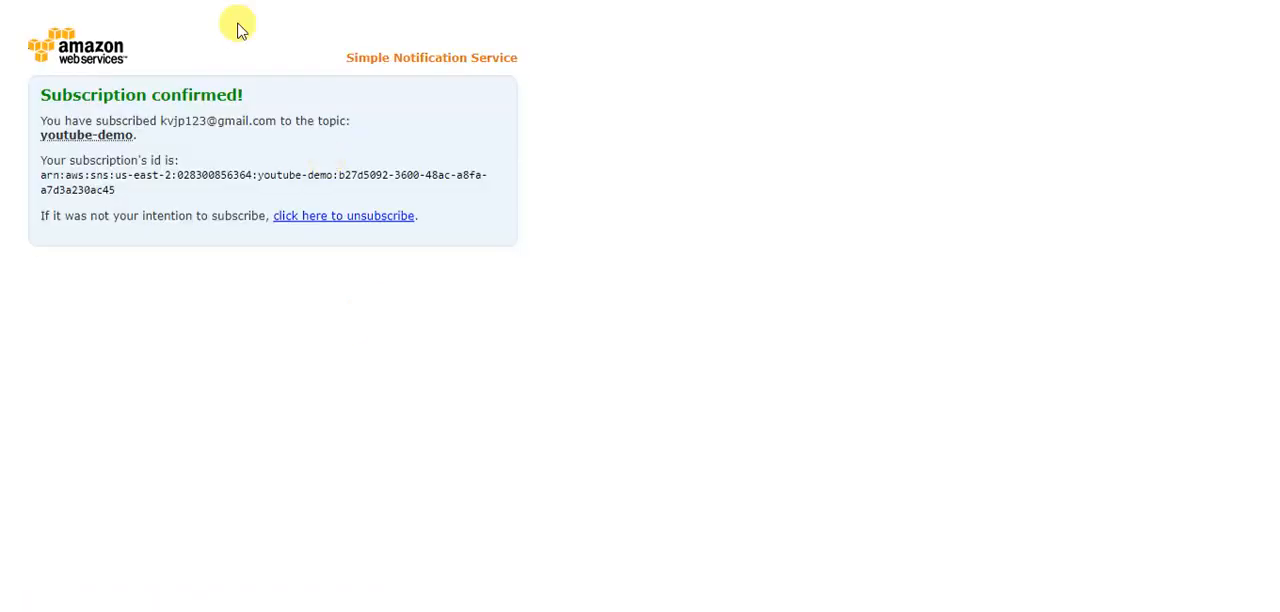
pyautogui.moveTo(298, 294)
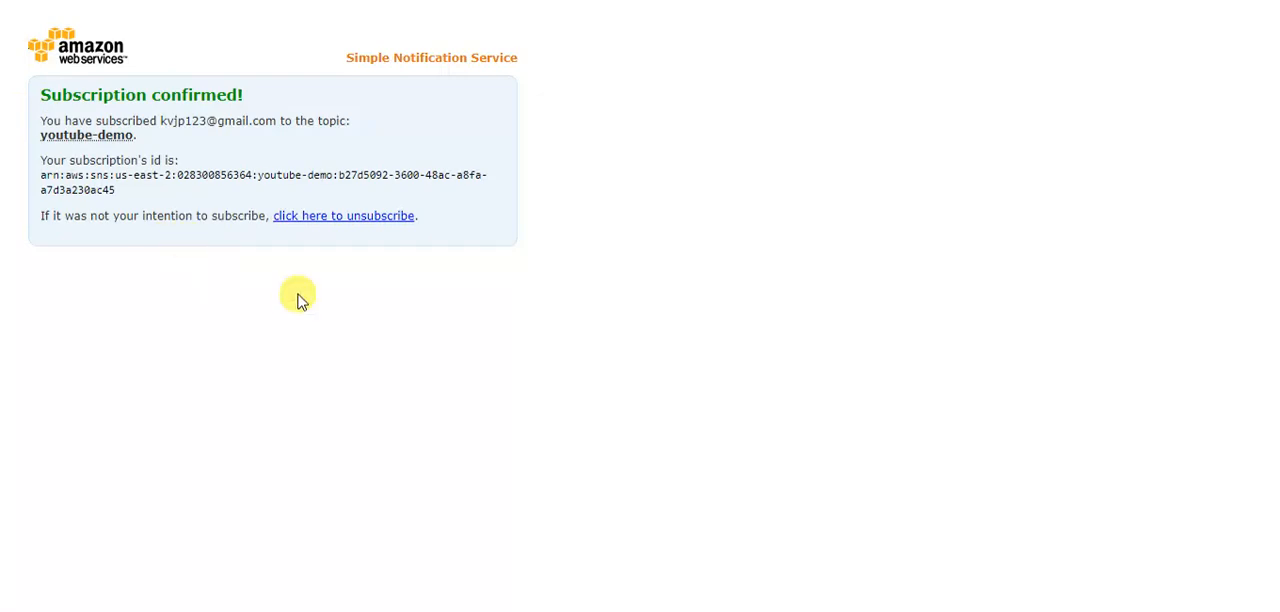
pyautogui.moveTo(280, 199)
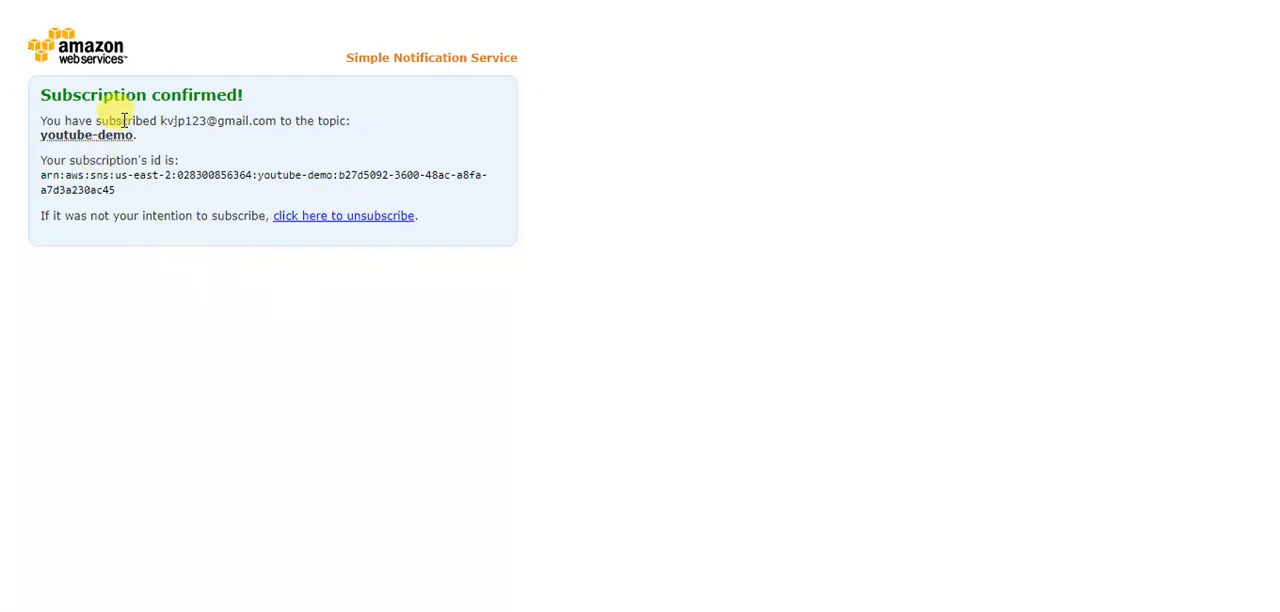
pyautogui.moveTo(294, 72)
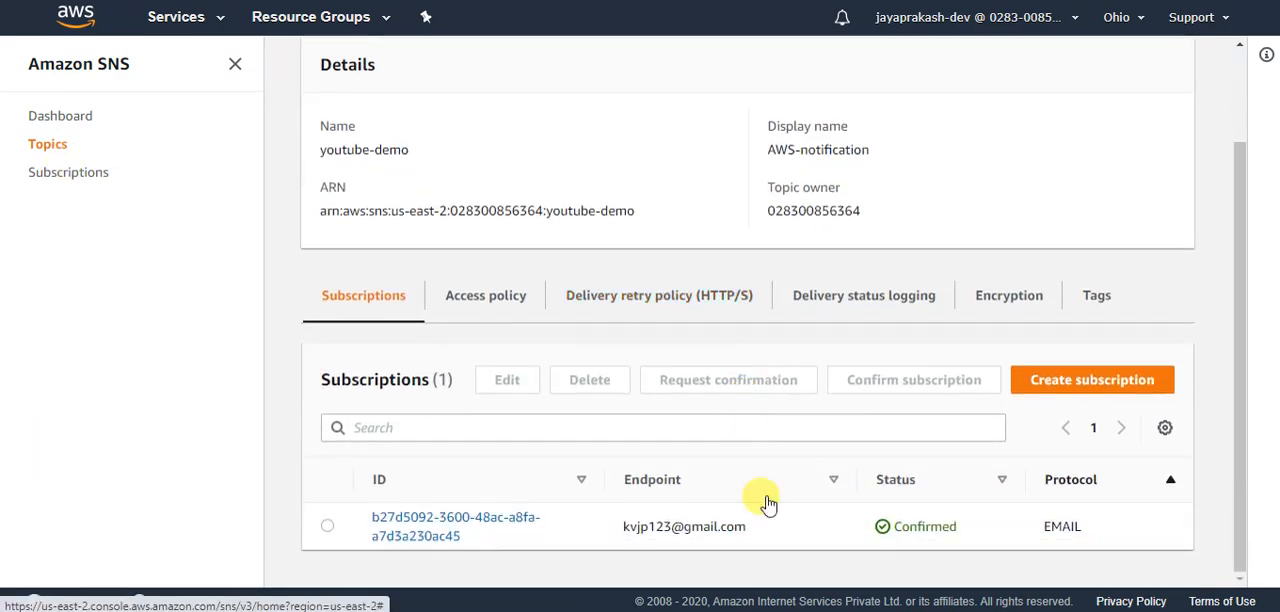
pyautogui.moveTo(797, 538)
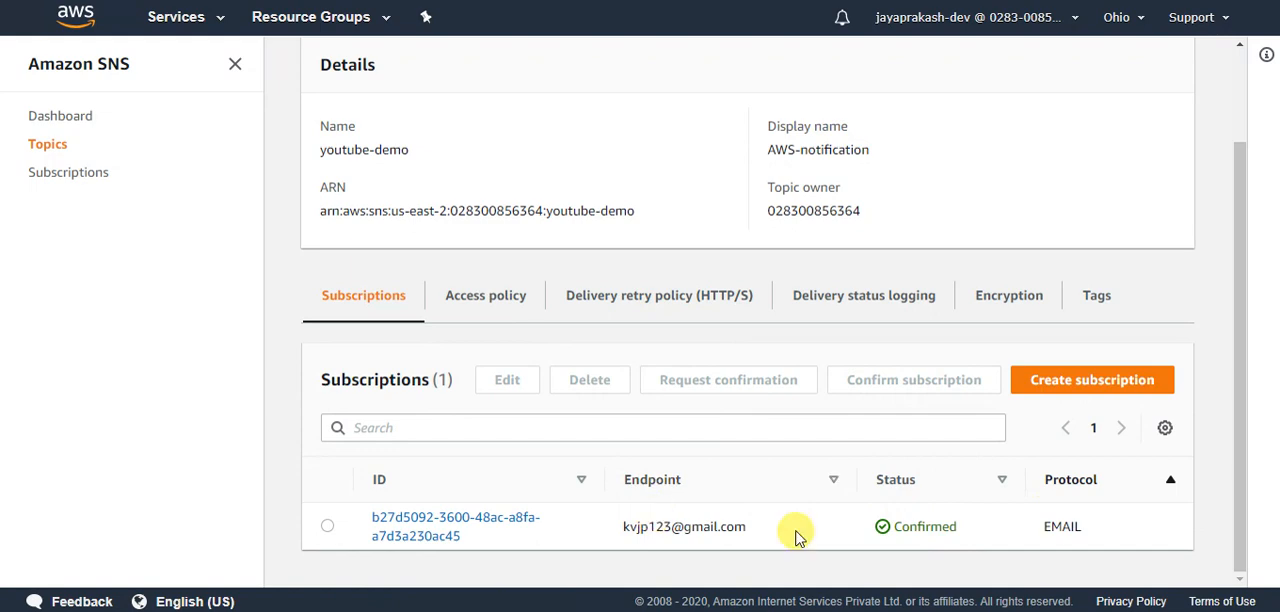
# Step: Scroll the youtube-demo topic page to verify the email subscription is Confirmed
pyautogui.scroll(3)
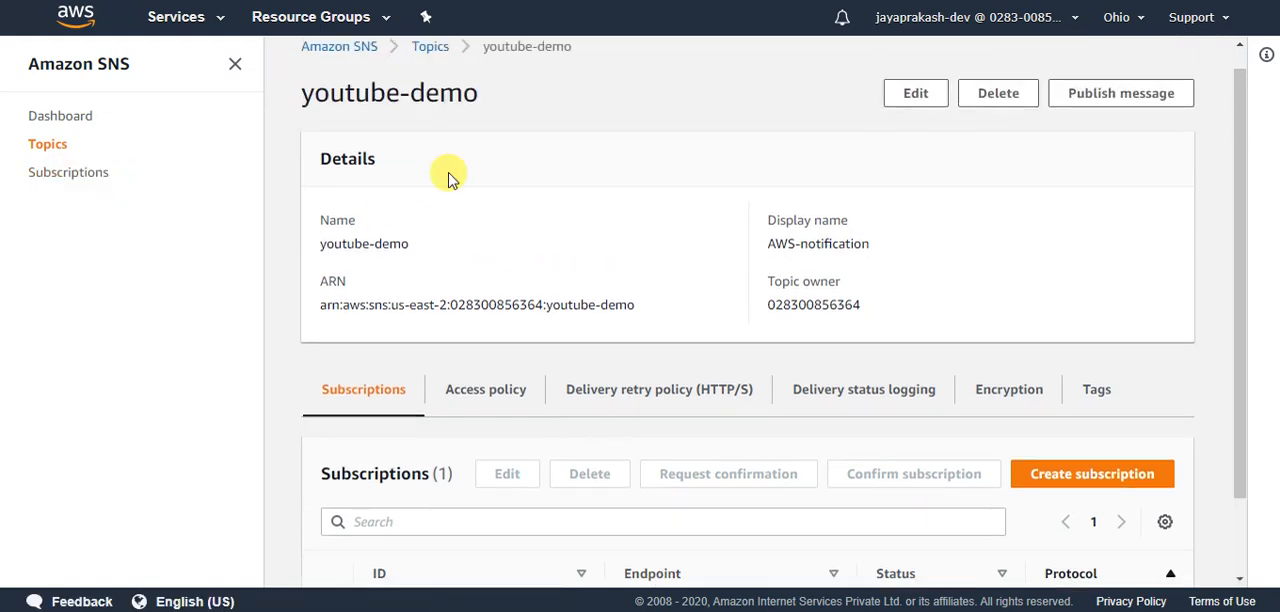
pyautogui.moveTo(890, 245)
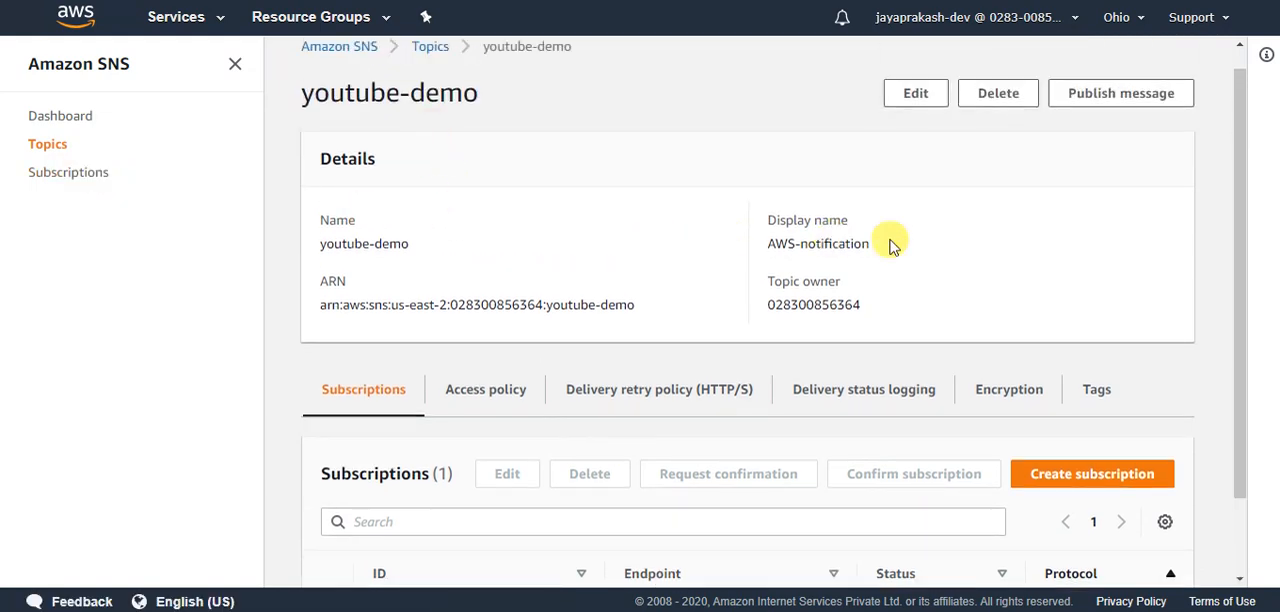
pyautogui.scroll(-3)
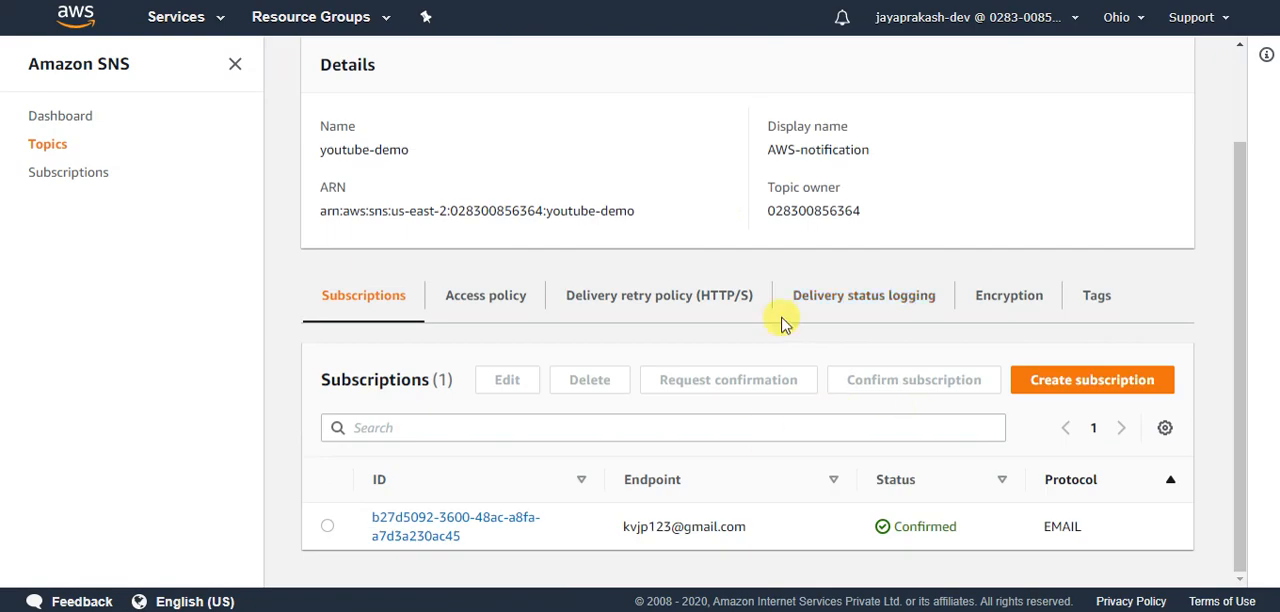
pyautogui.moveTo(863, 280)
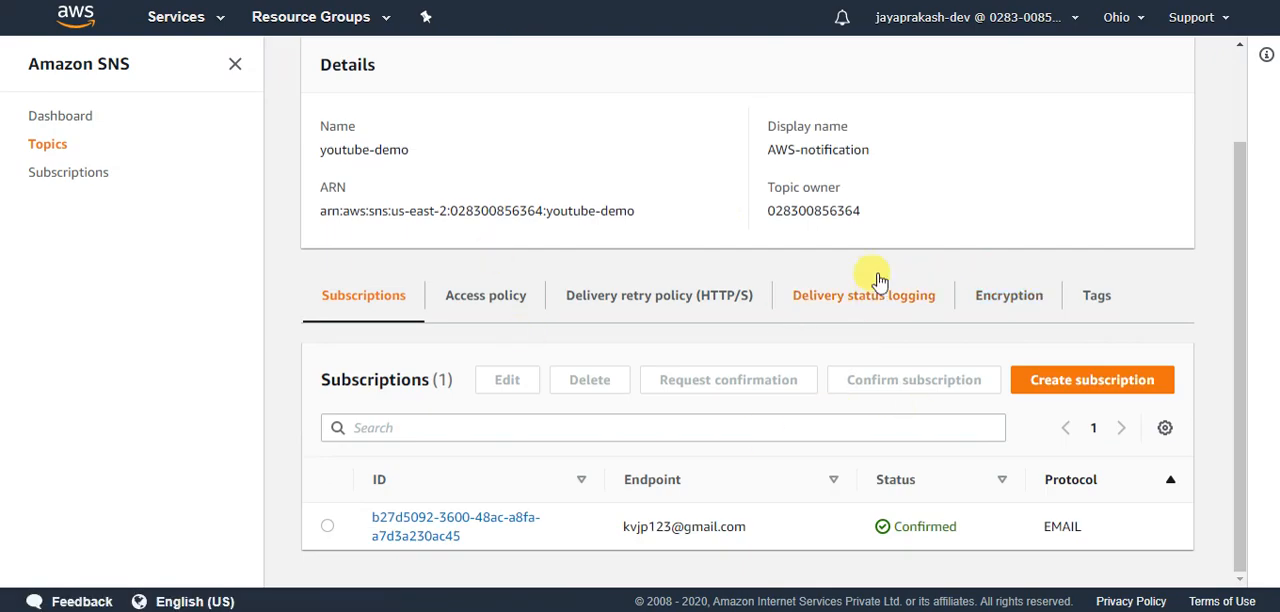
pyautogui.scroll(3)
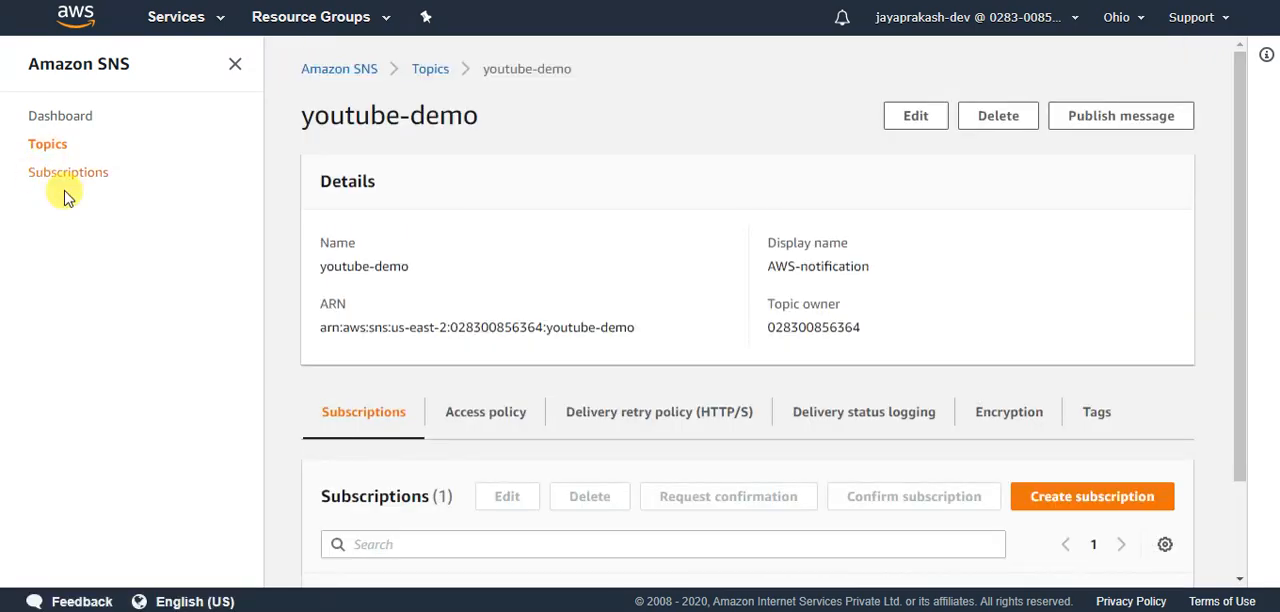
pyautogui.scroll(-3)
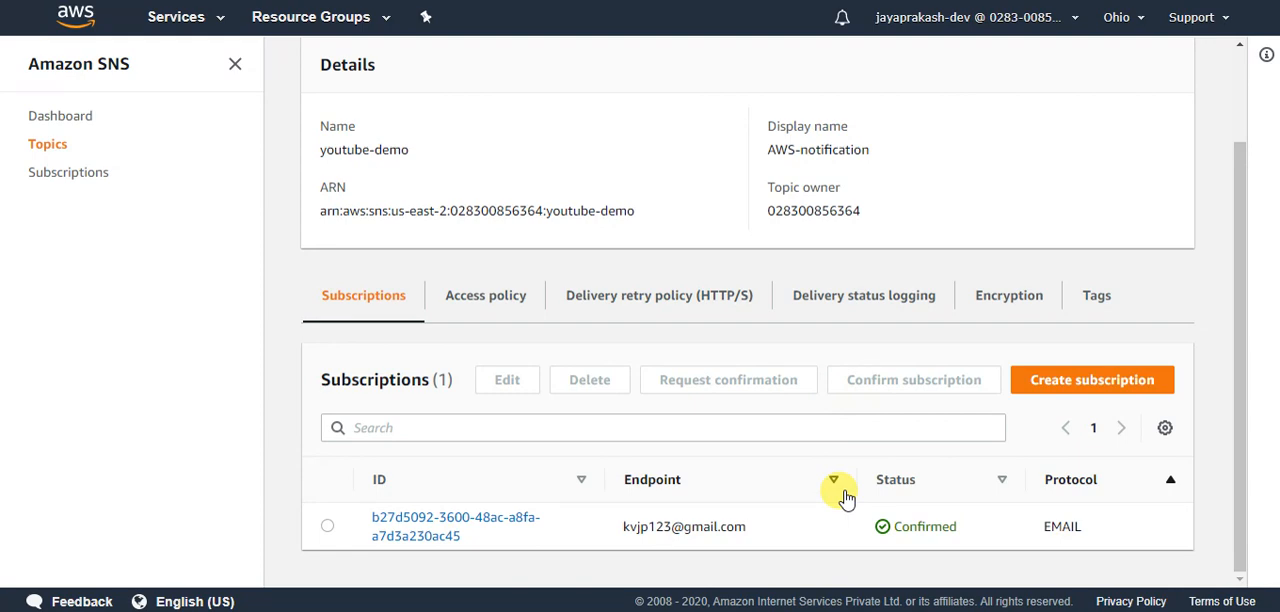
pyautogui.moveTo(835, 412)
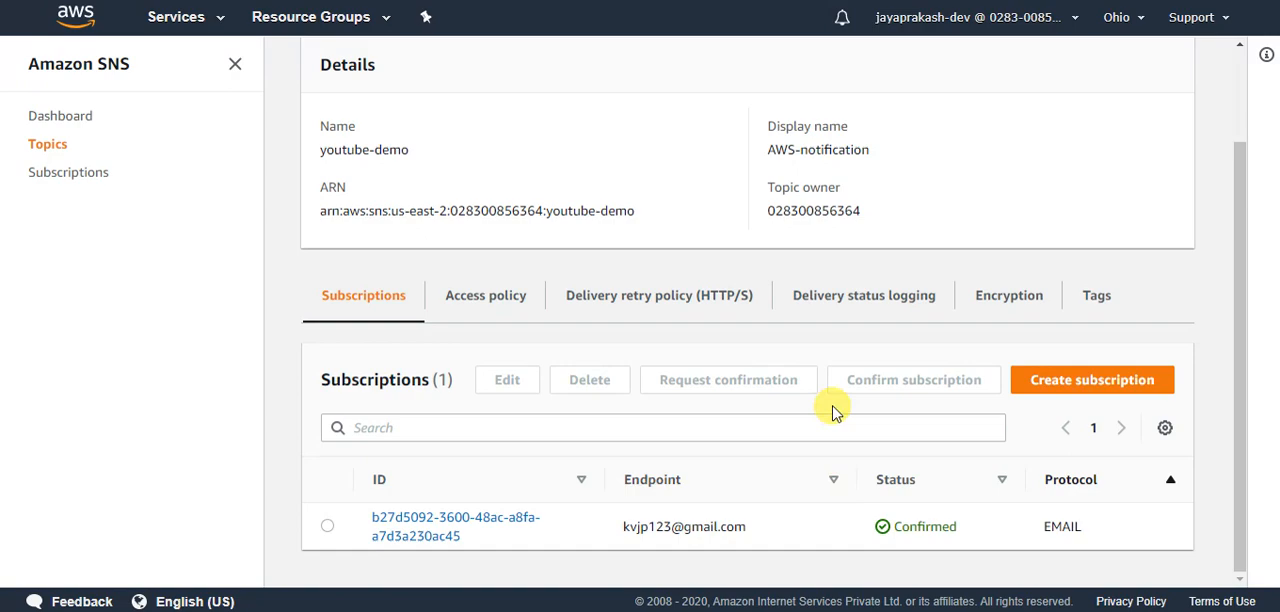